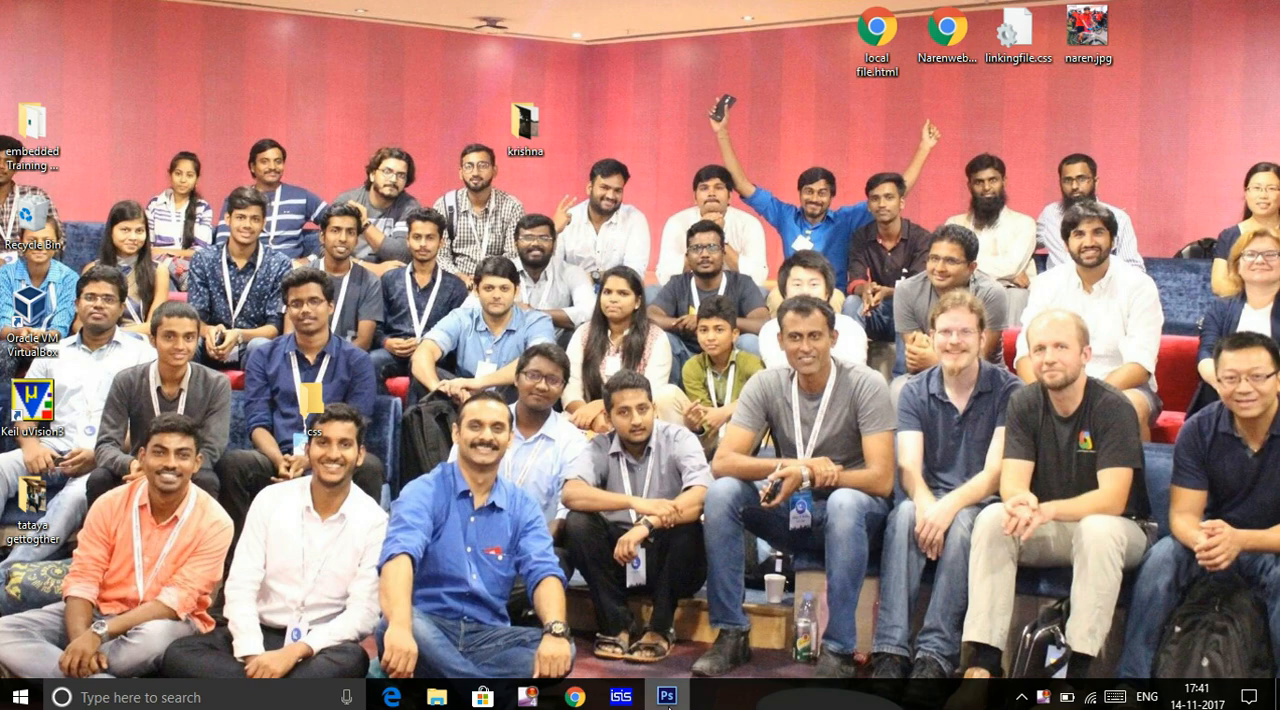
Start Photoshop from the desktop shortcut into an empty workspace
{"action": "left_click", "coordinate": [666, 696]}
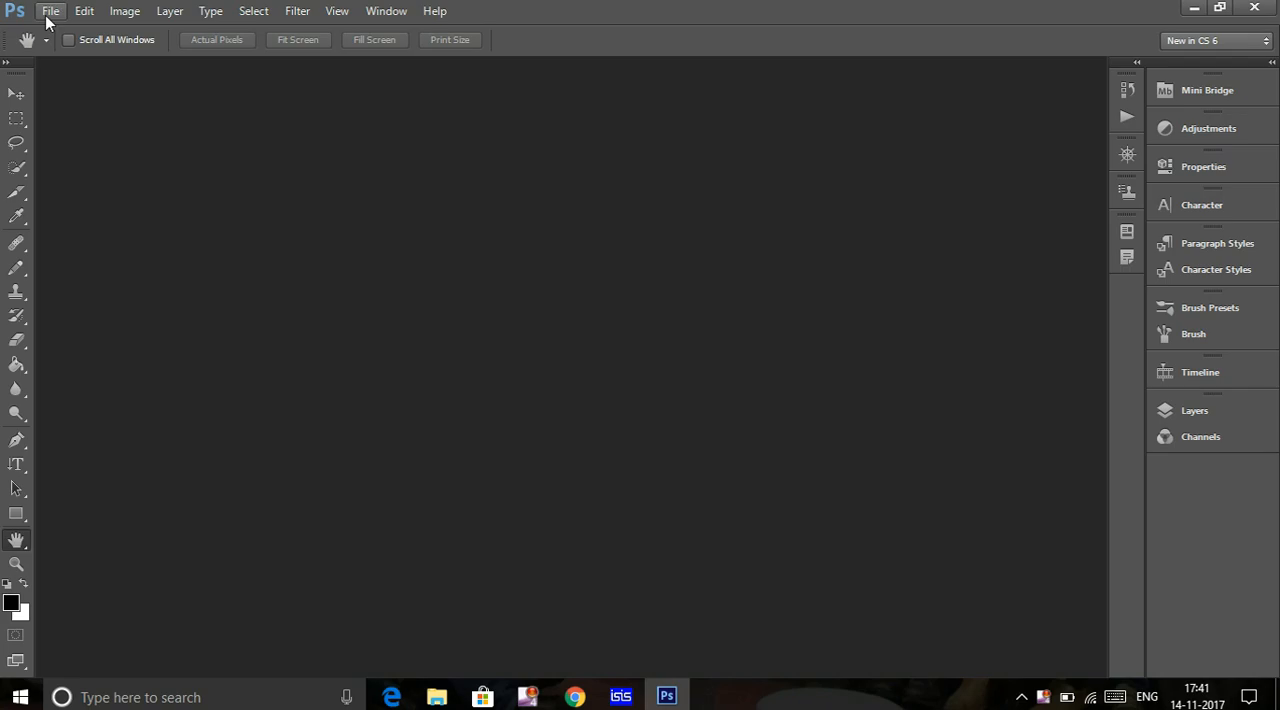
Load the park panorama 9.jpg through File > Open
{"action": "left_click", "coordinate": [48, 12]}
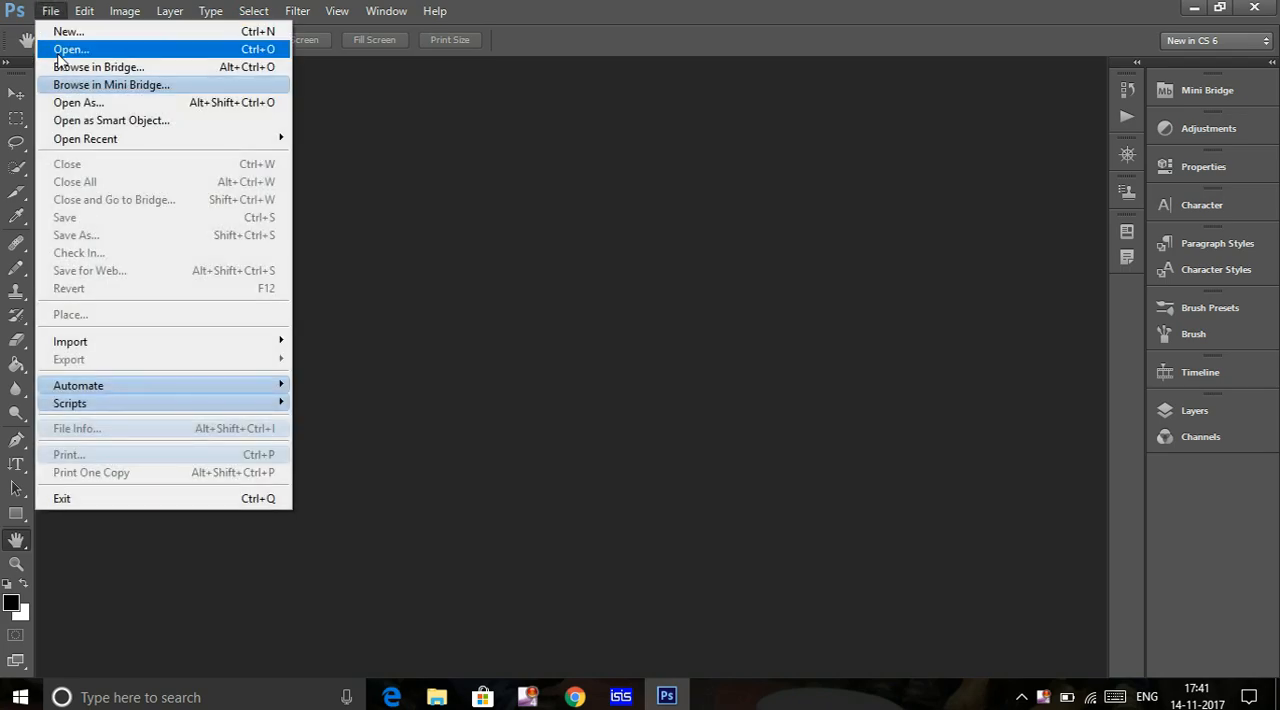
{"action": "left_click", "coordinate": [70, 50]}
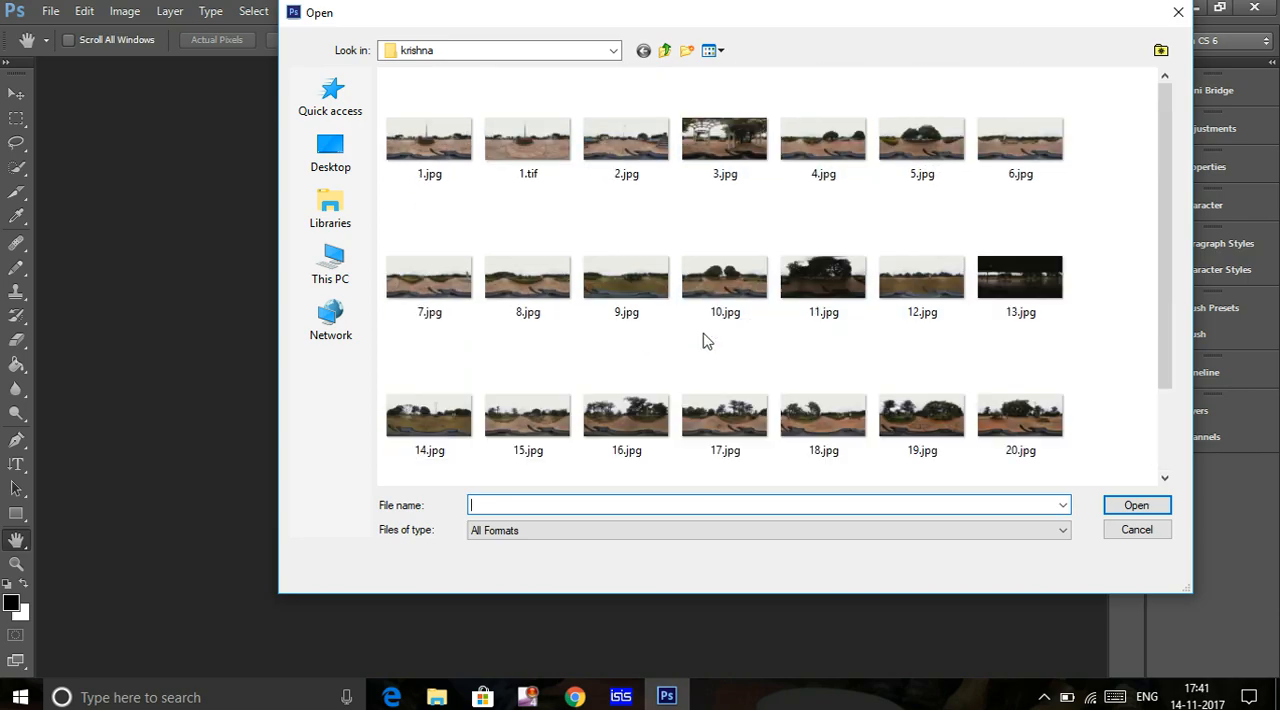
{"action": "left_click", "coordinate": [626, 278]}
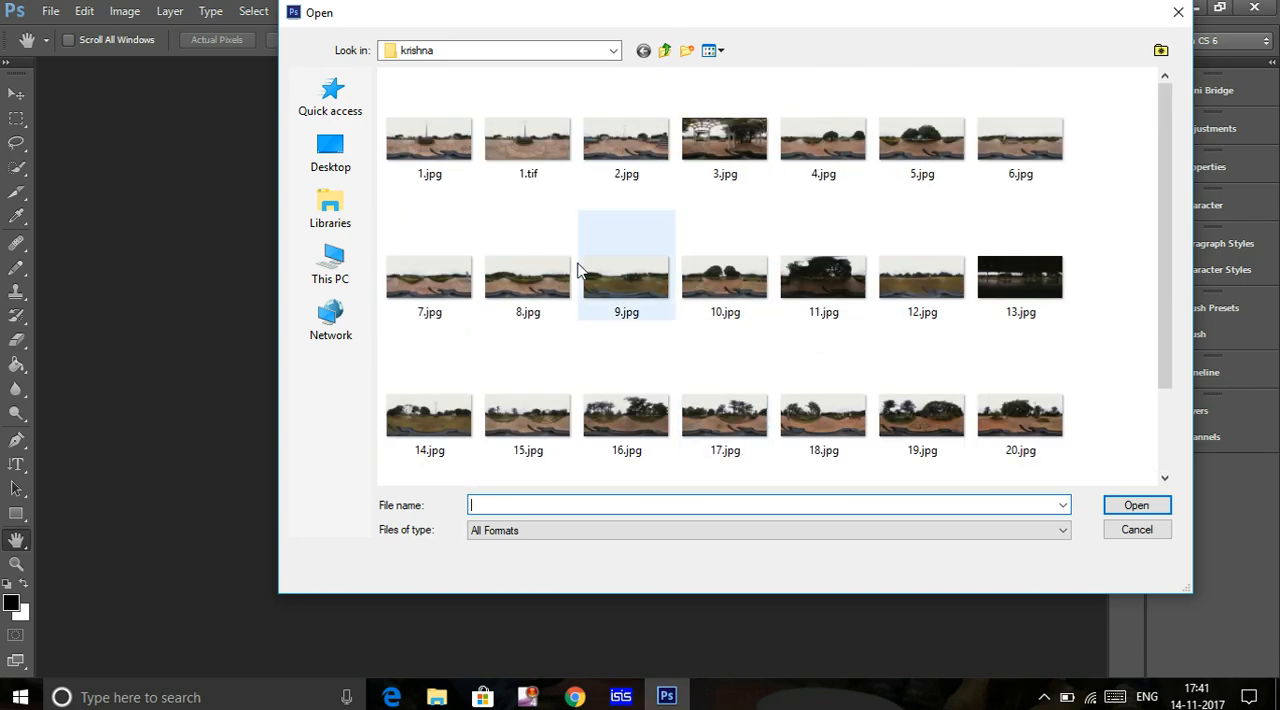
{"action": "double_click", "coordinate": [626, 276]}
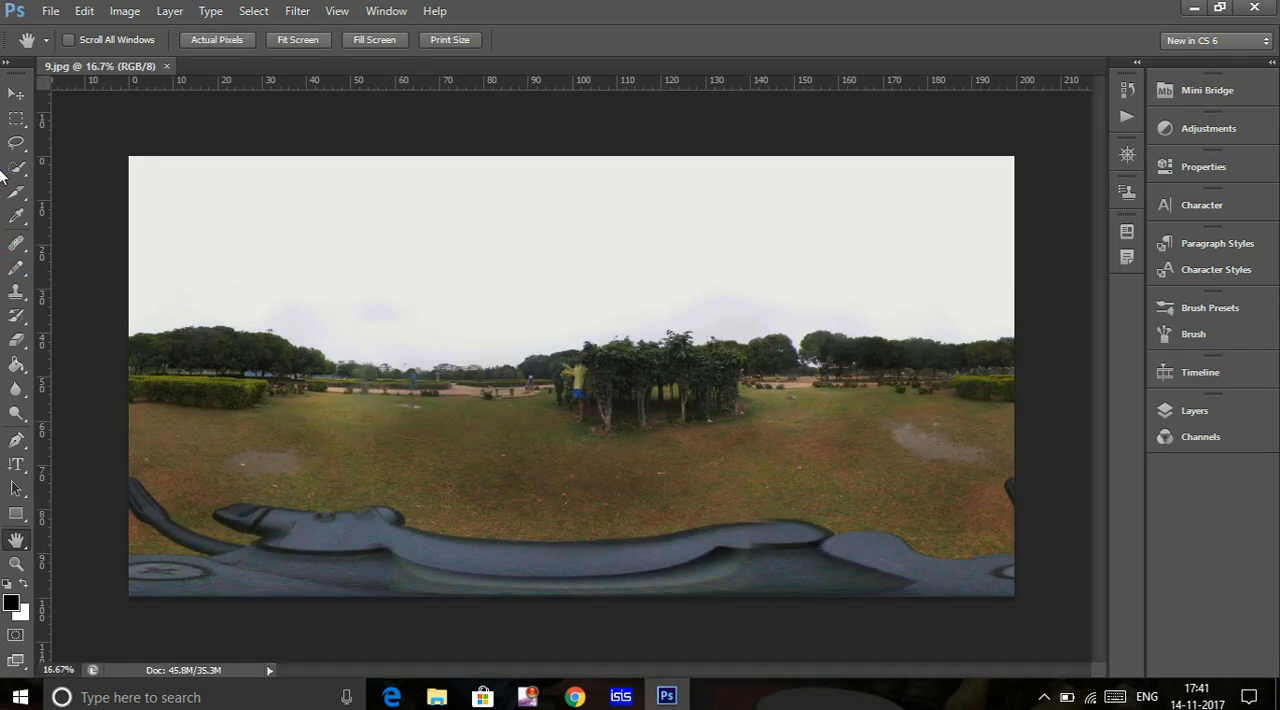
{"action": "mouse_move", "coordinate": [154, 528]}
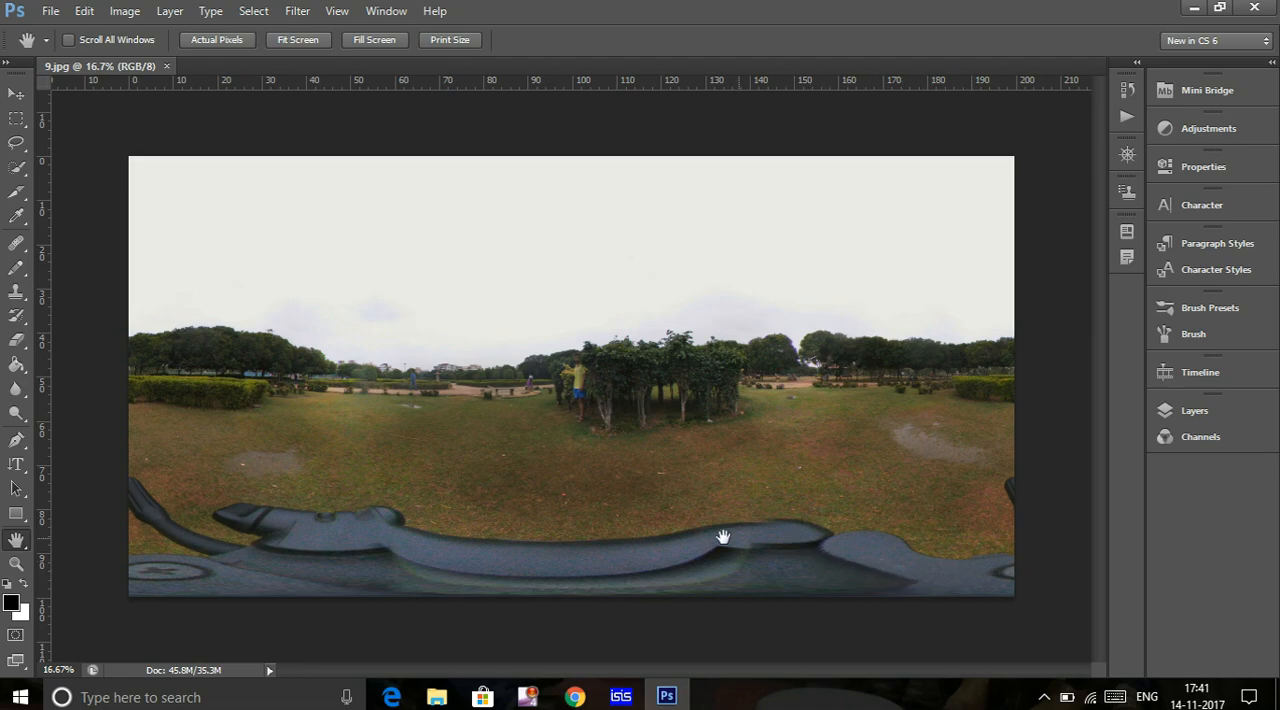
{"action": "mouse_move", "coordinate": [864, 572]}
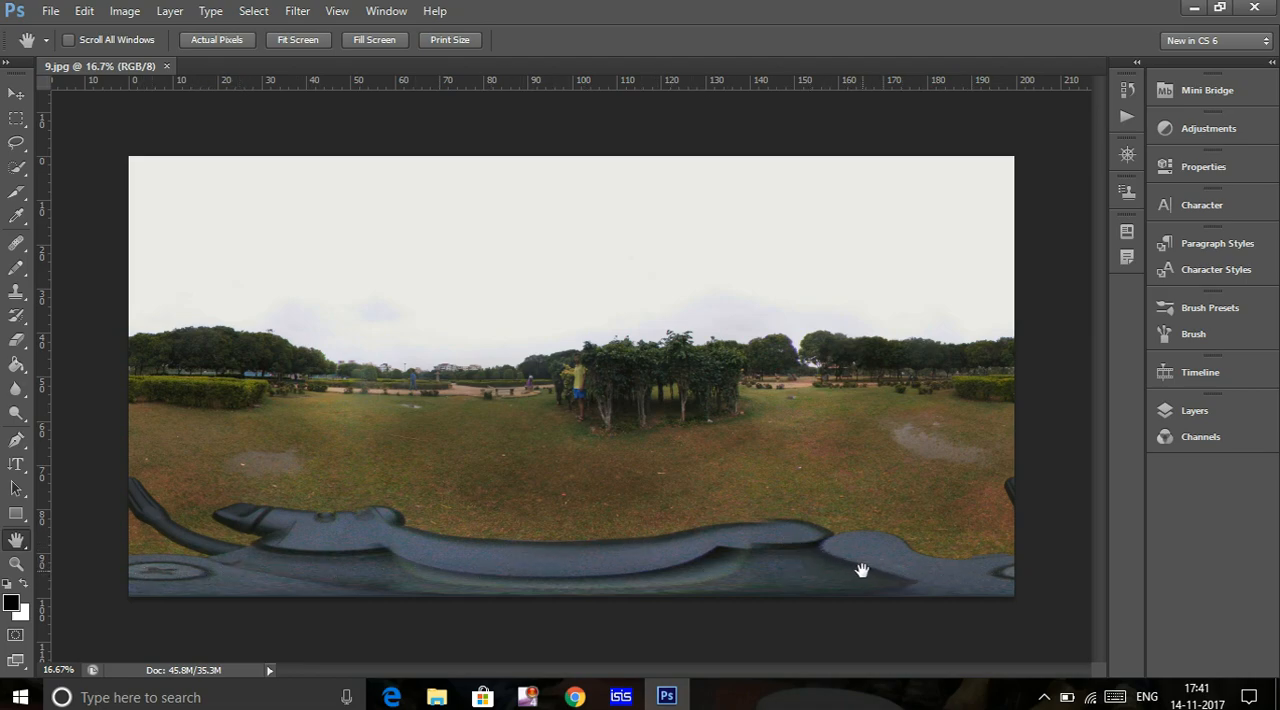
{"action": "mouse_move", "coordinate": [932, 324]}
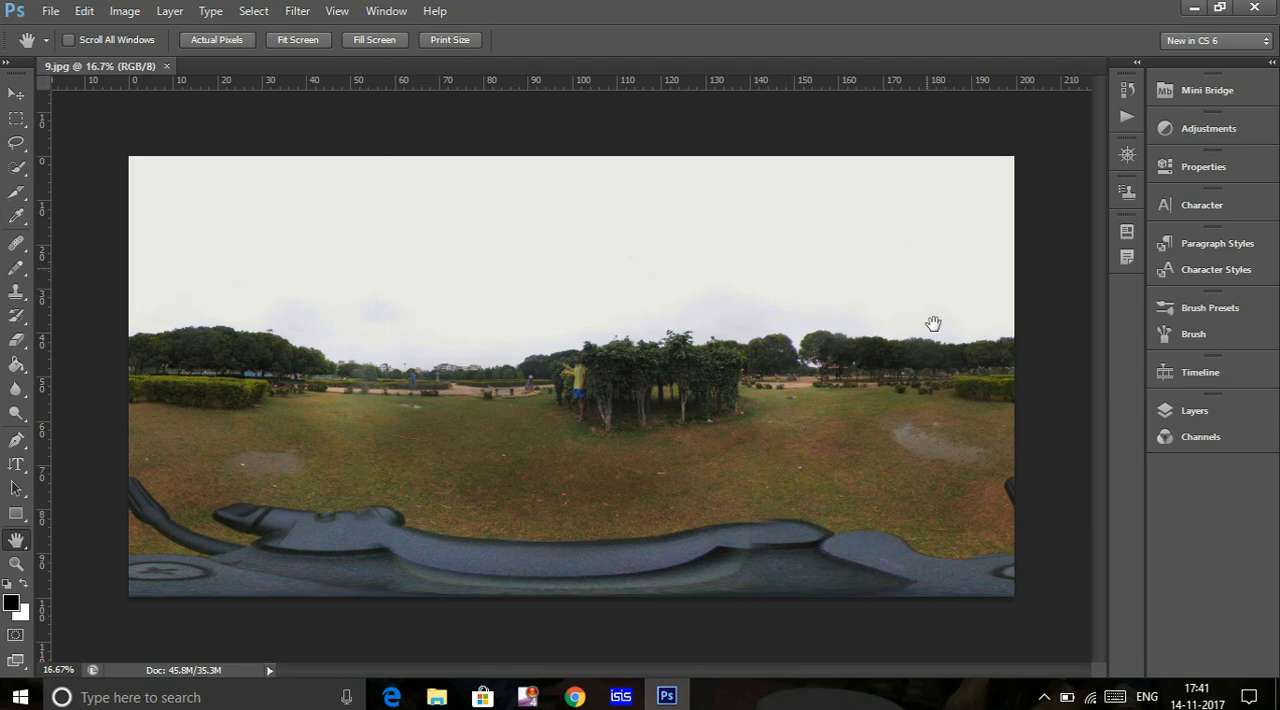
{"action": "mouse_move", "coordinate": [592, 418]}
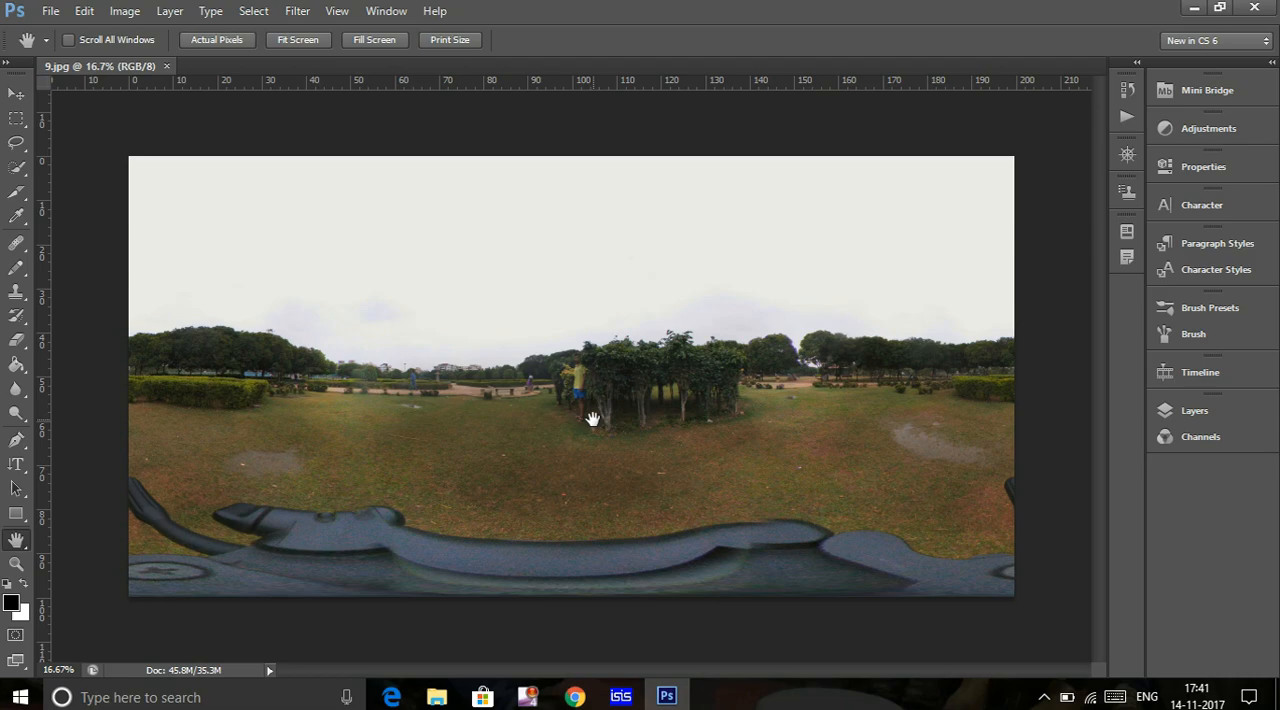
{"action": "mouse_move", "coordinate": [840, 568]}
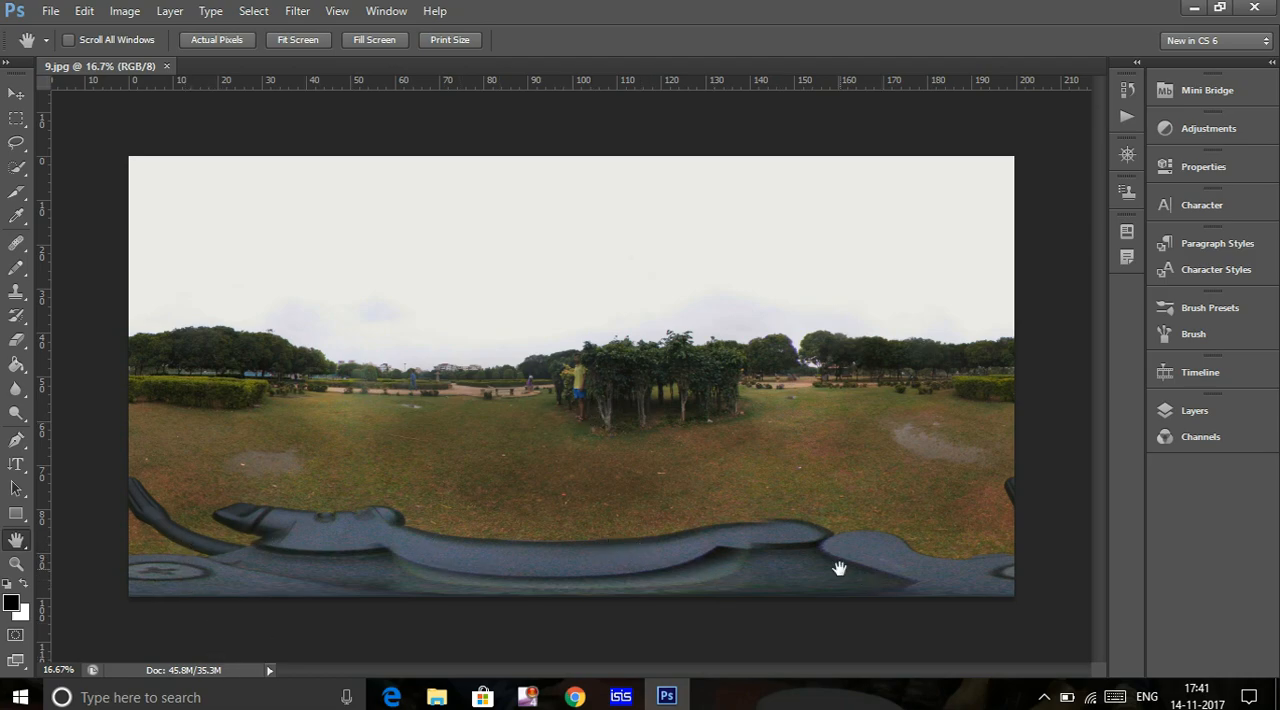
{"action": "mouse_move", "coordinate": [750, 578]}
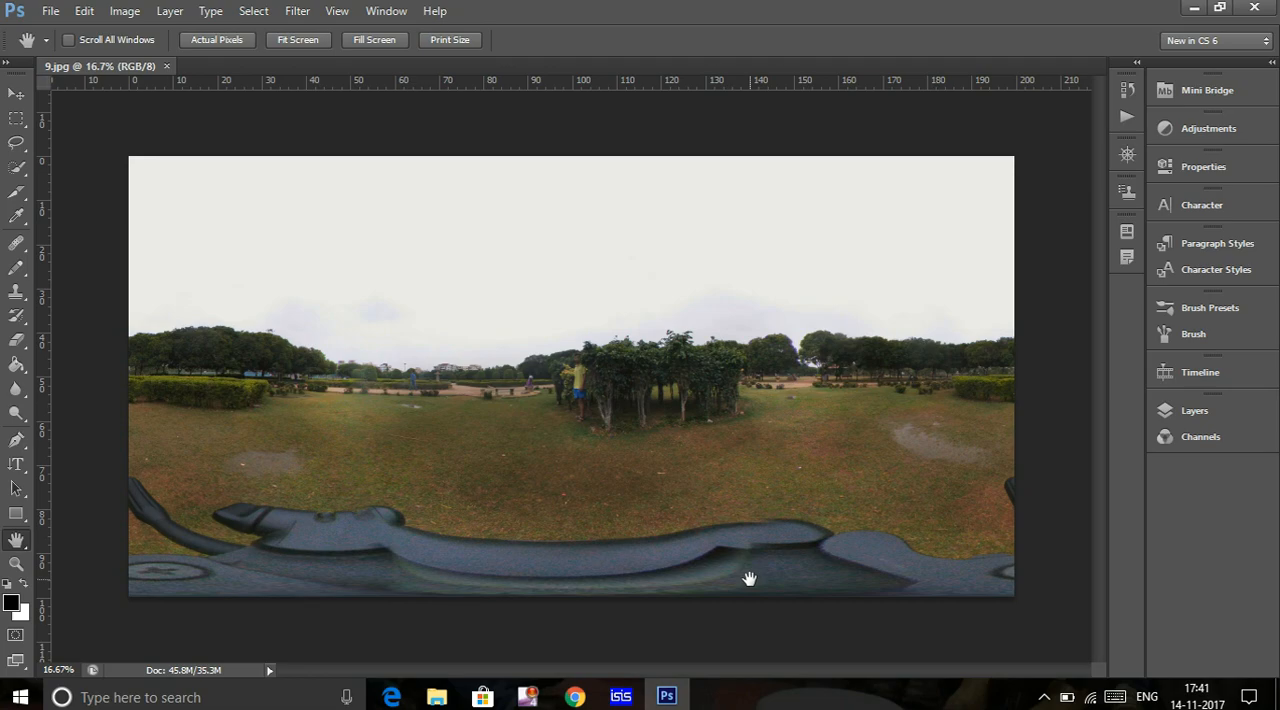
{"action": "mouse_move", "coordinate": [852, 586]}
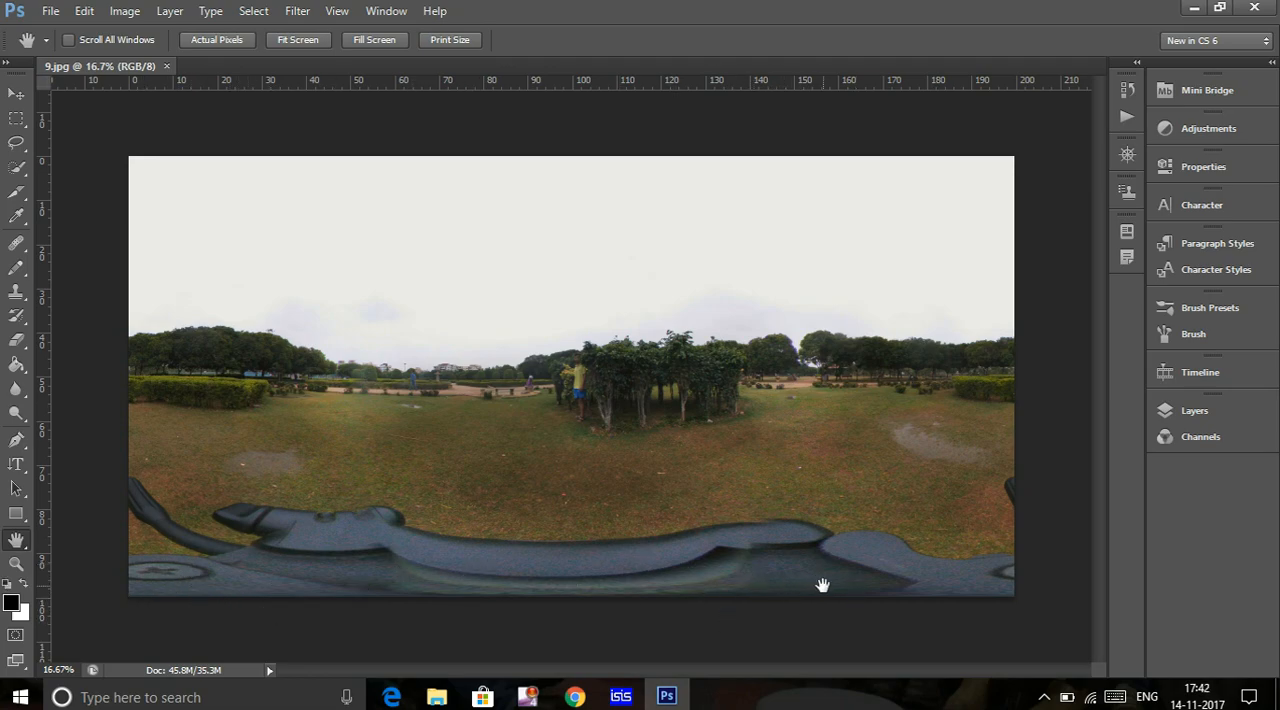
{"action": "mouse_move", "coordinate": [90, 32]}
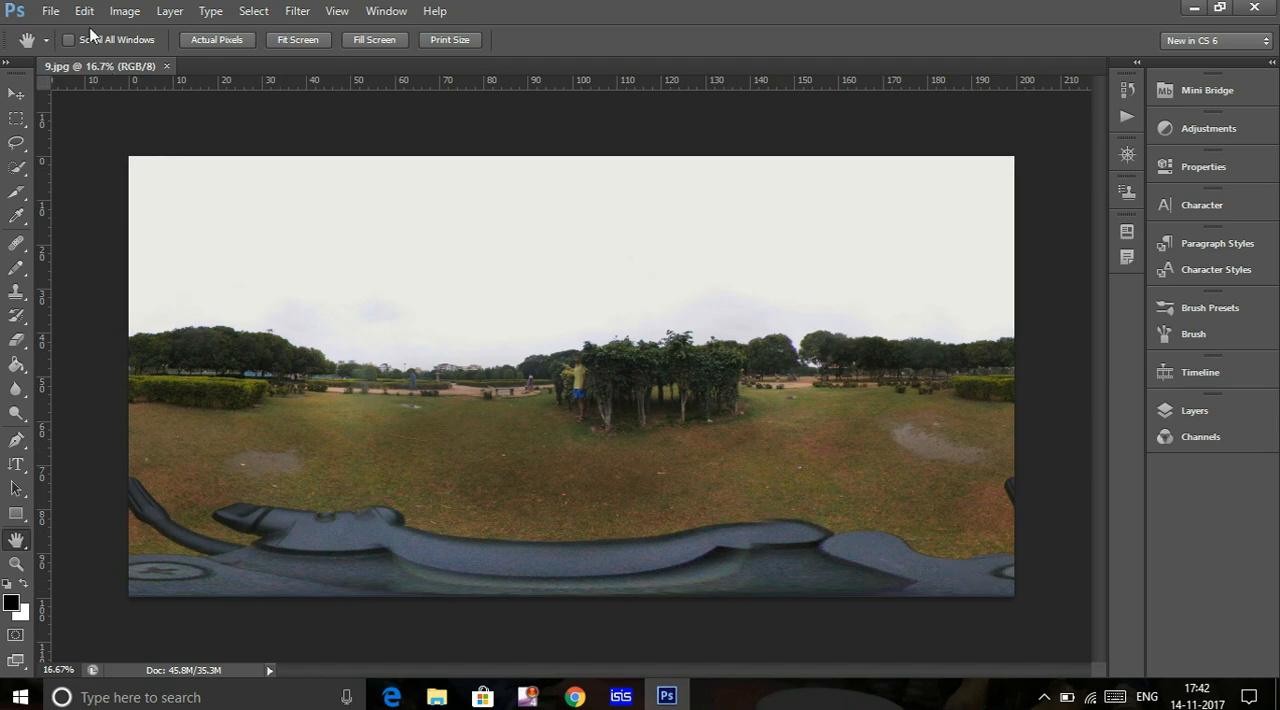
{"action": "mouse_move", "coordinate": [66, 124]}
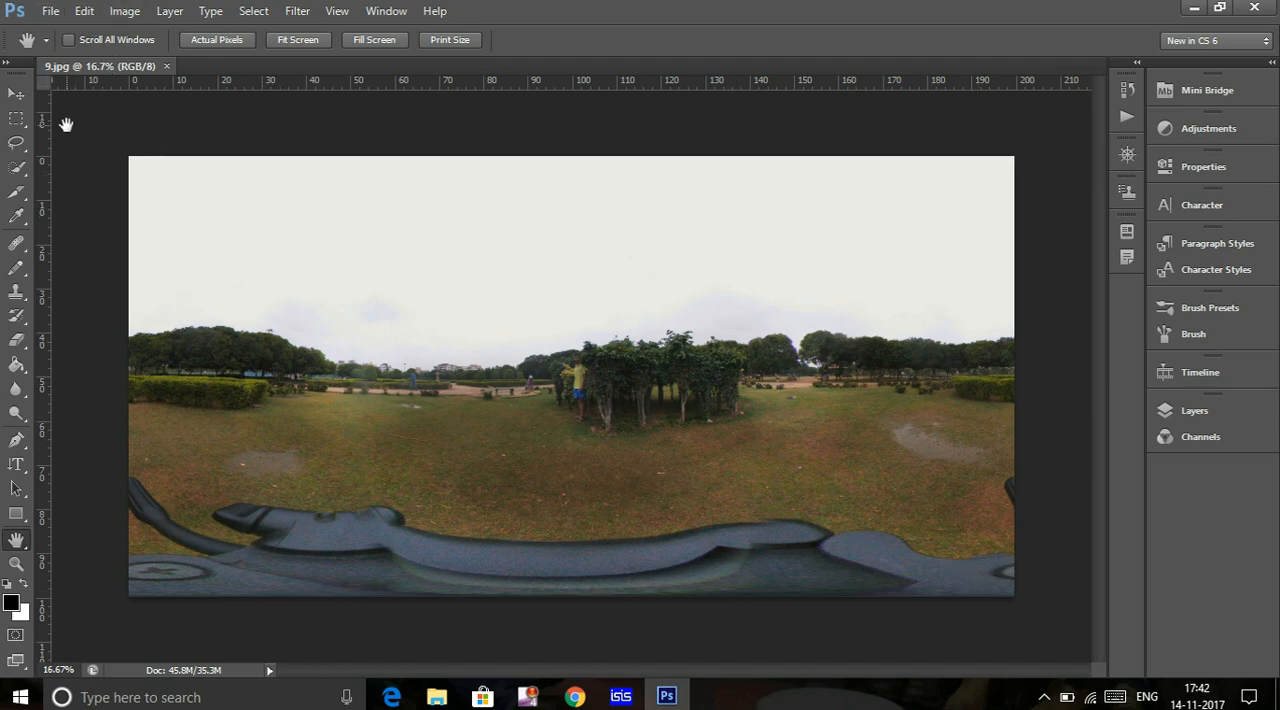
Flip the whole panorama upside down with Flip Canvas Vertical
{"action": "left_click", "coordinate": [124, 12]}
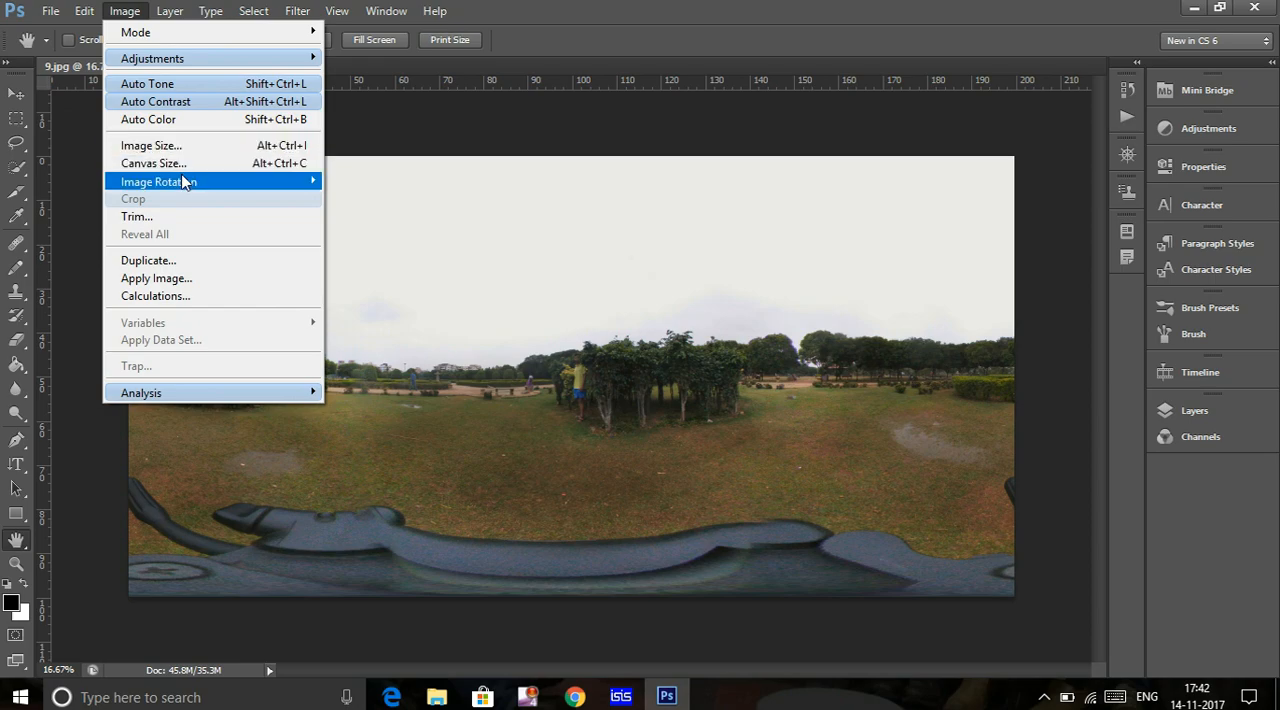
{"action": "mouse_move", "coordinate": [158, 180]}
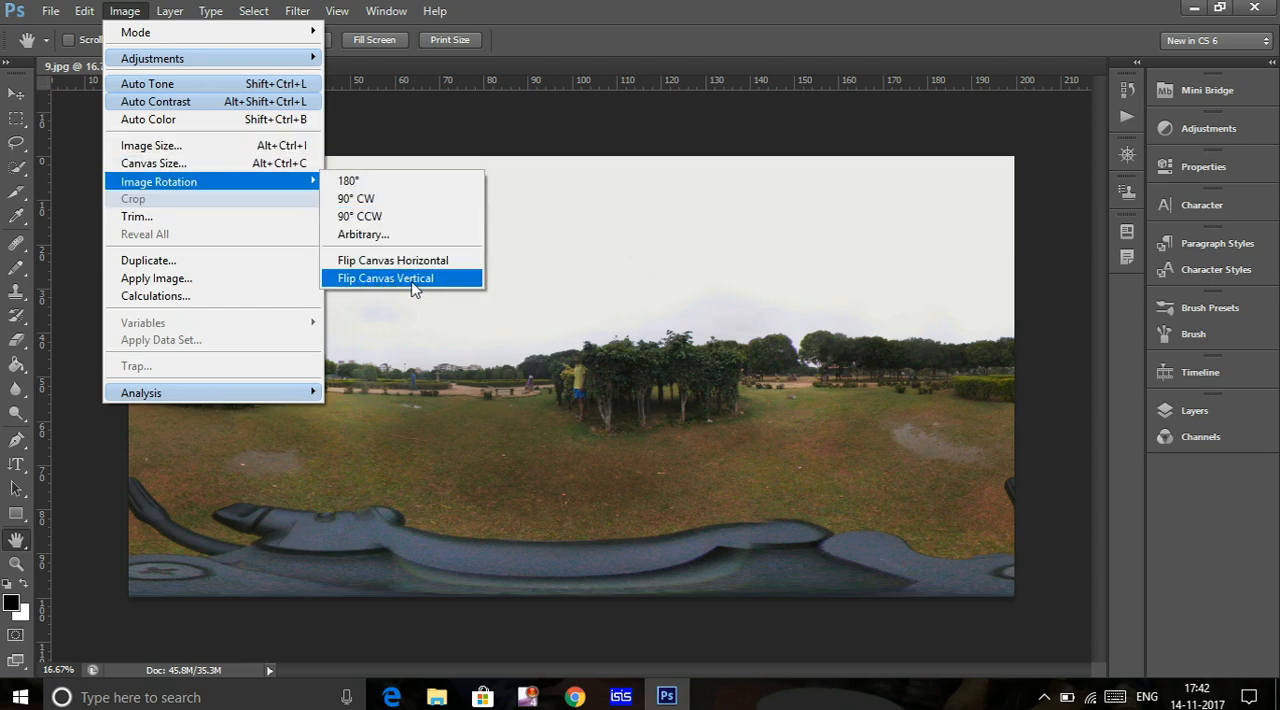
{"action": "left_click", "coordinate": [384, 278]}
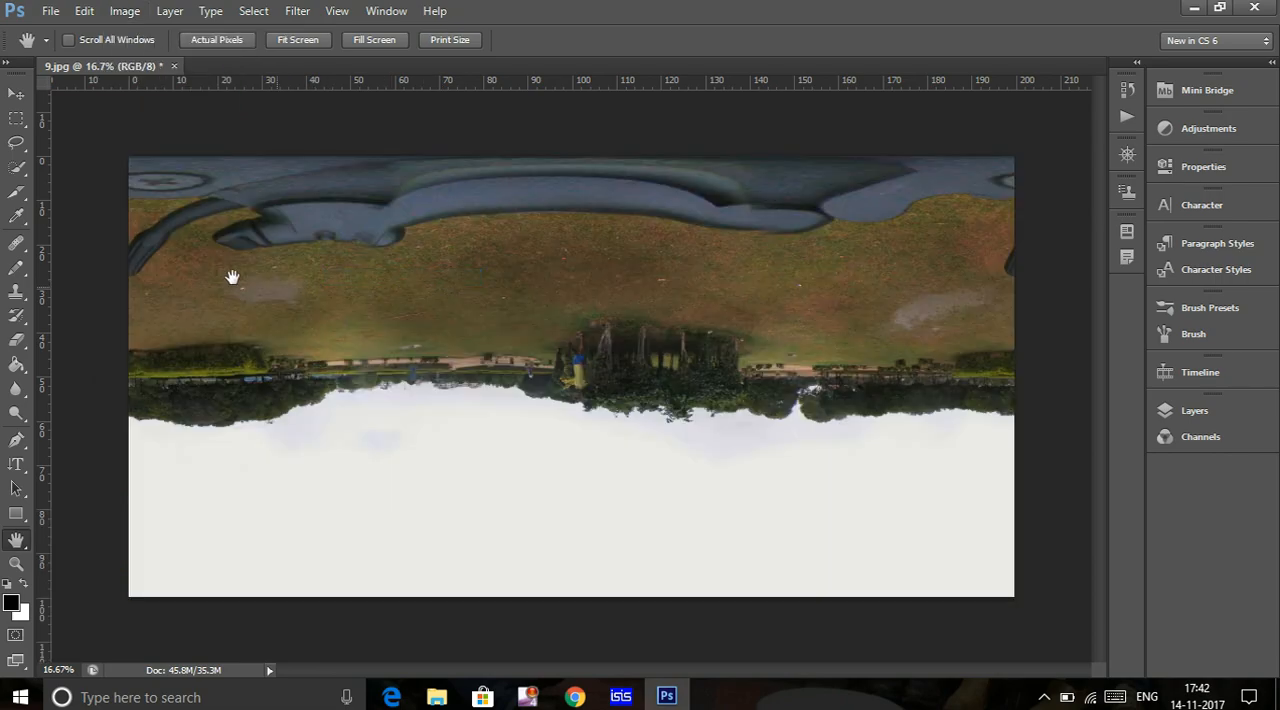
{"action": "mouse_move", "coordinate": [964, 452]}
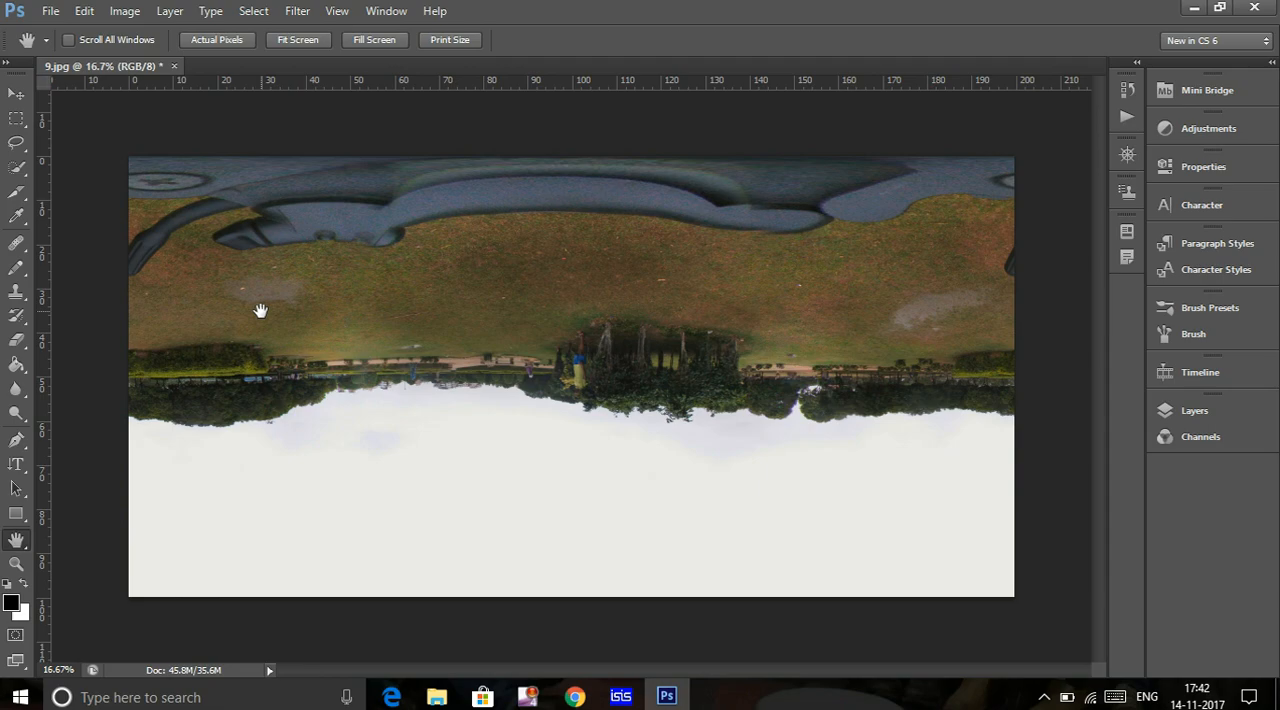
Apply Polar Coordinates, Rectangular to Polar, wrapping the panorama into a little-planet circle
{"action": "left_click", "coordinate": [296, 12]}
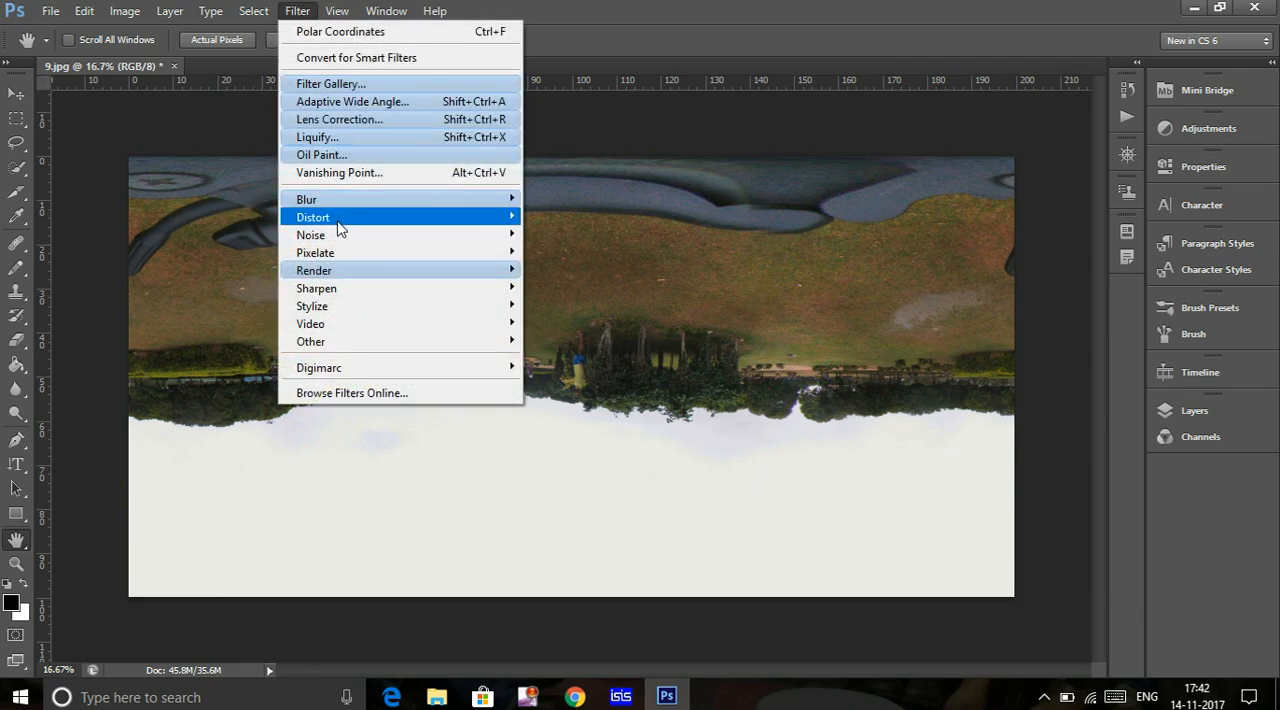
{"action": "mouse_move", "coordinate": [312, 216]}
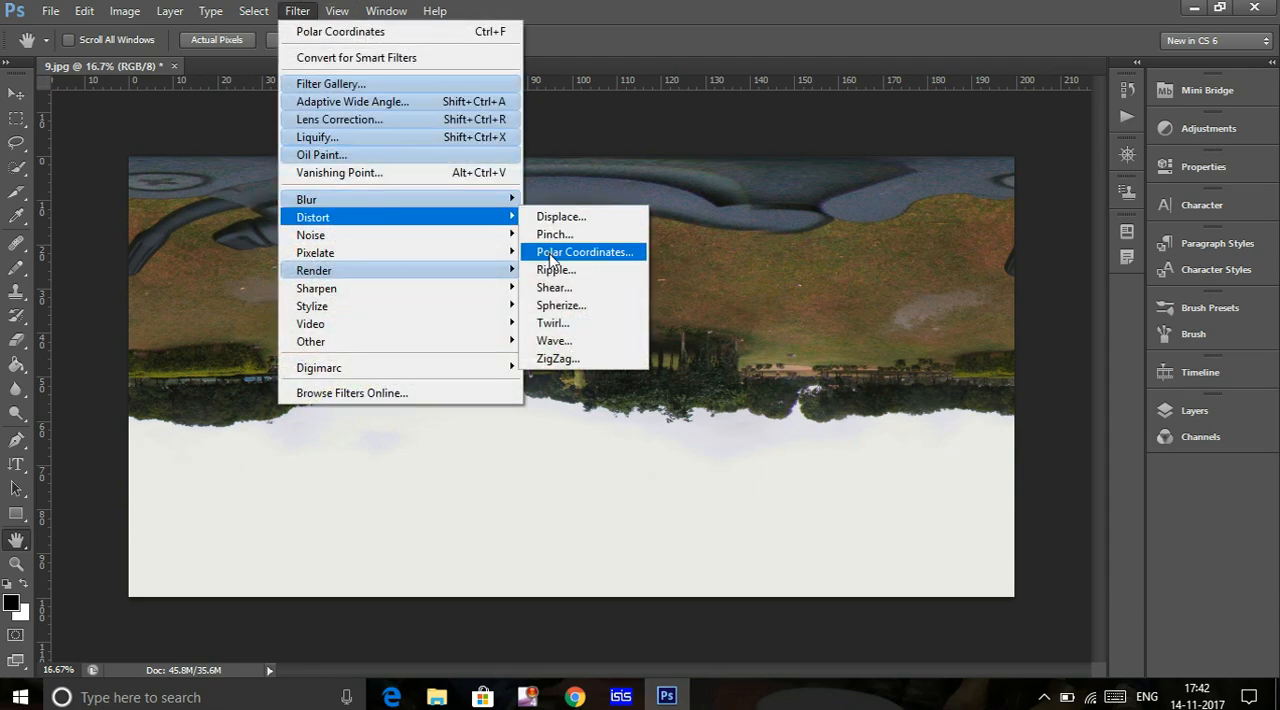
{"action": "left_click", "coordinate": [584, 250]}
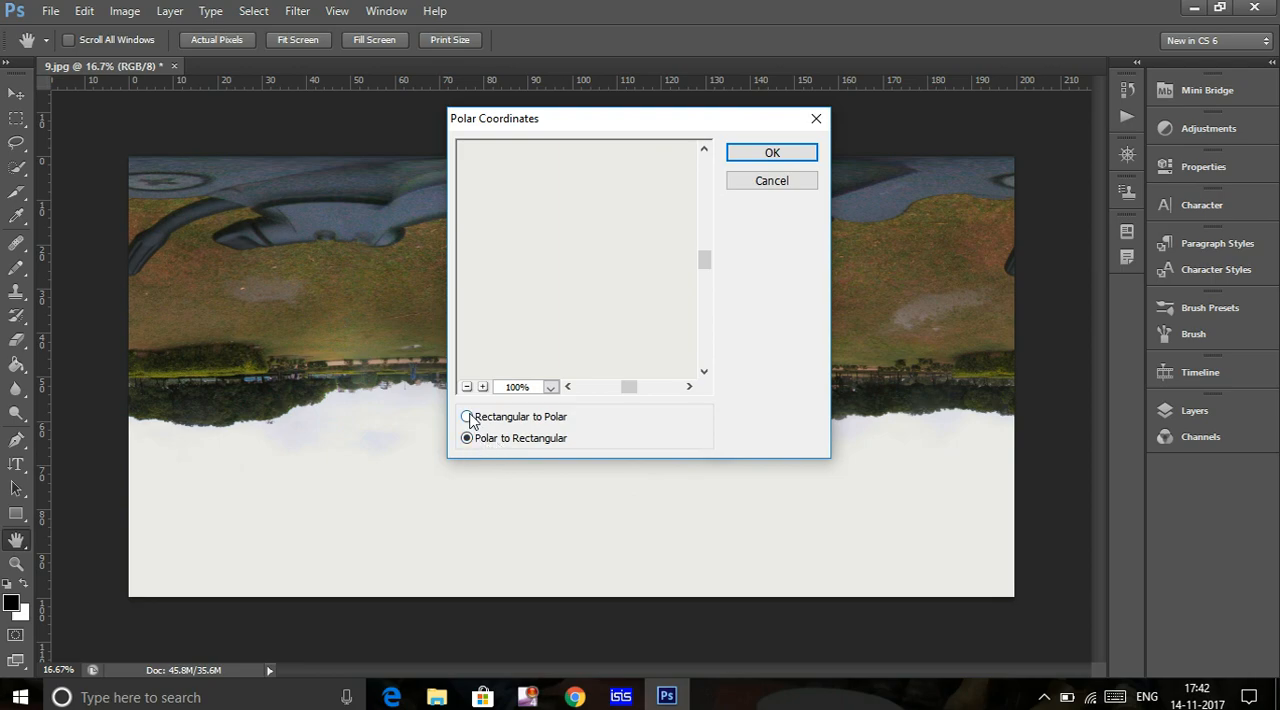
{"action": "left_click", "coordinate": [466, 416]}
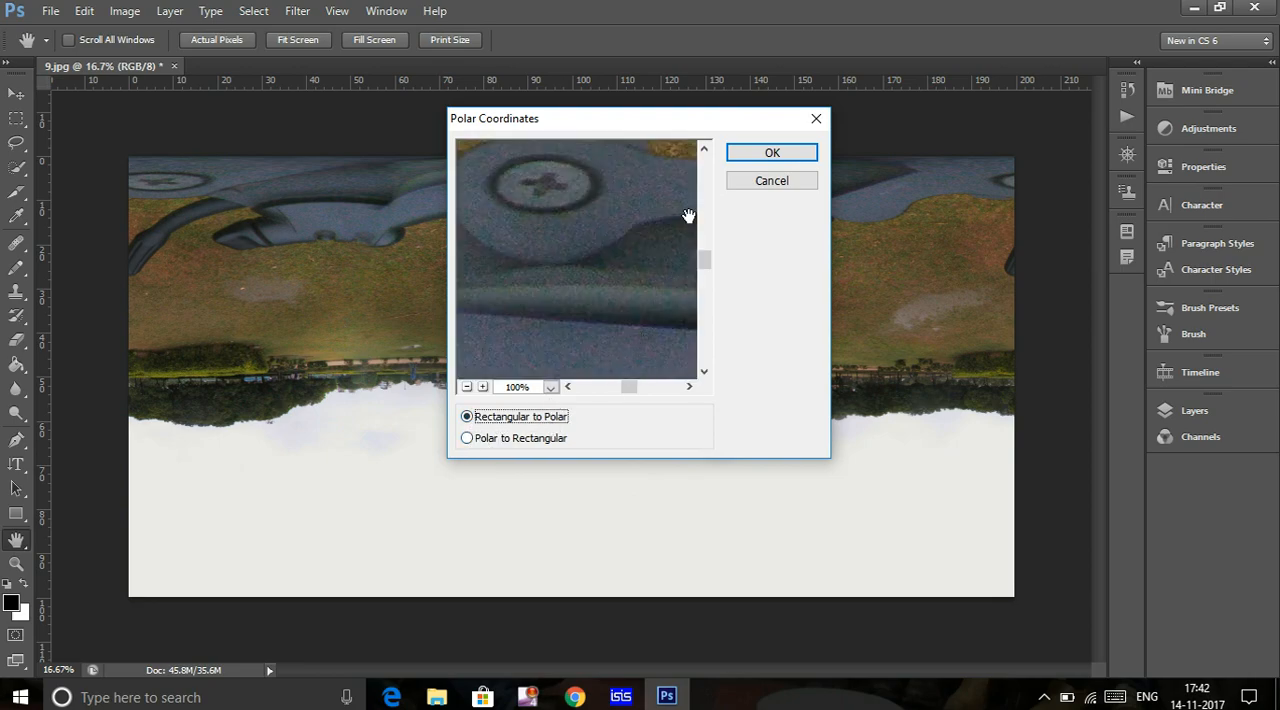
{"action": "left_click", "coordinate": [772, 152]}
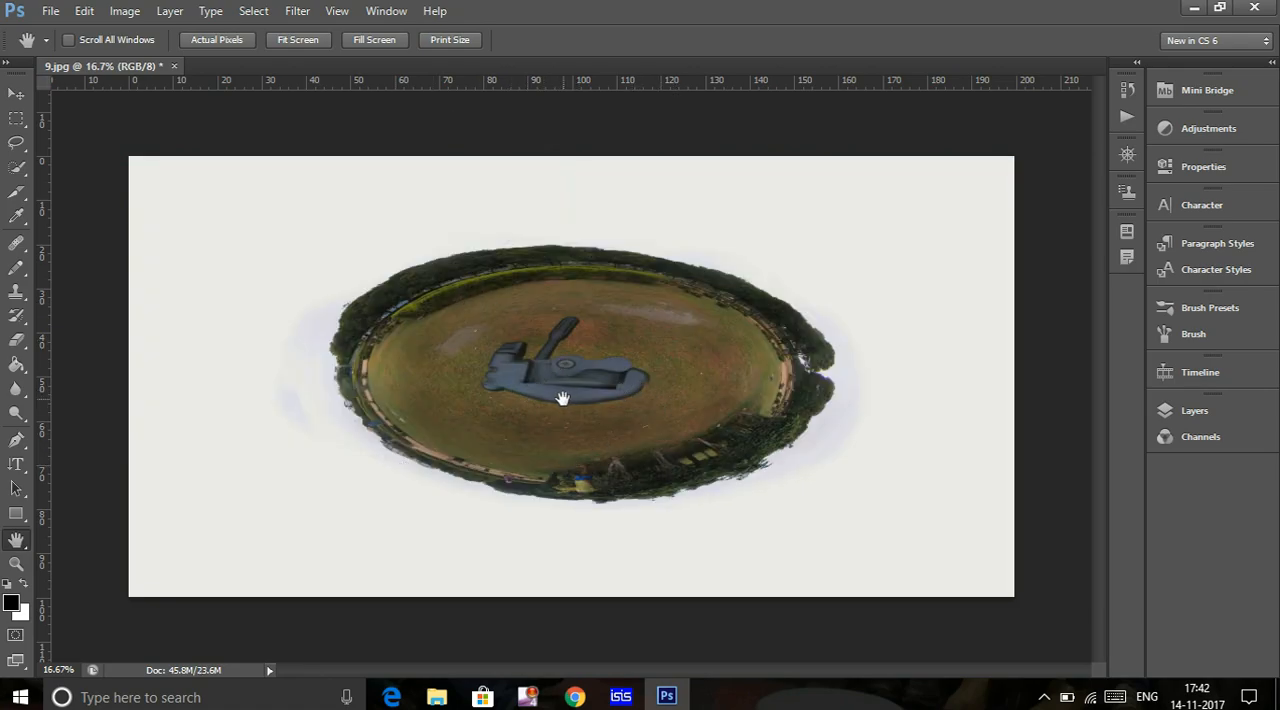
{"action": "mouse_move", "coordinate": [36, 578]}
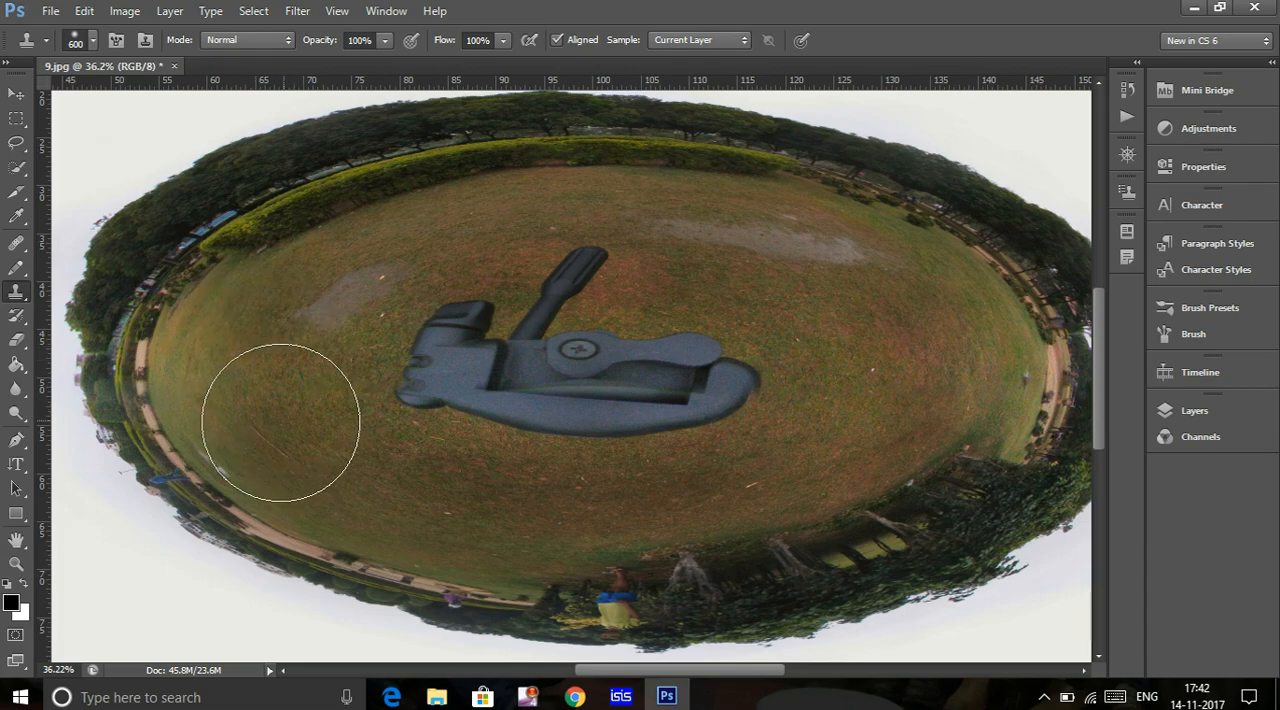
{"action": "mouse_move", "coordinate": [418, 388]}
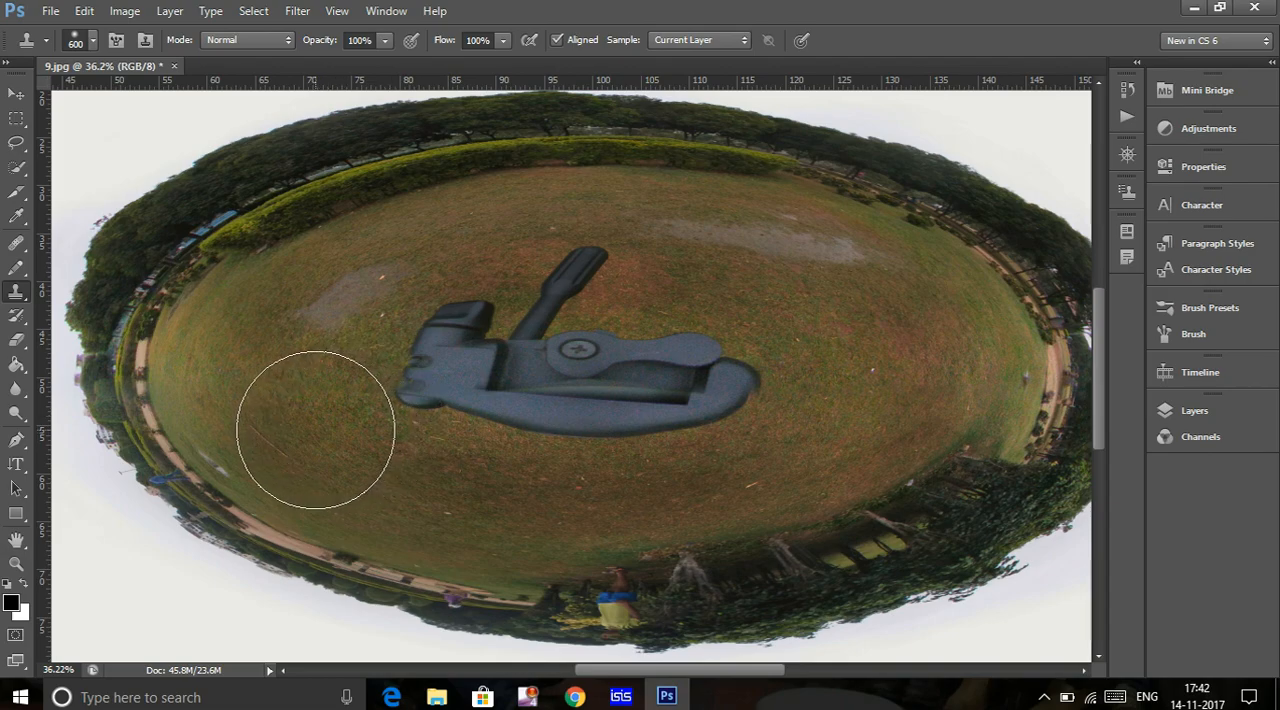
{"action": "mouse_move", "coordinate": [308, 430]}
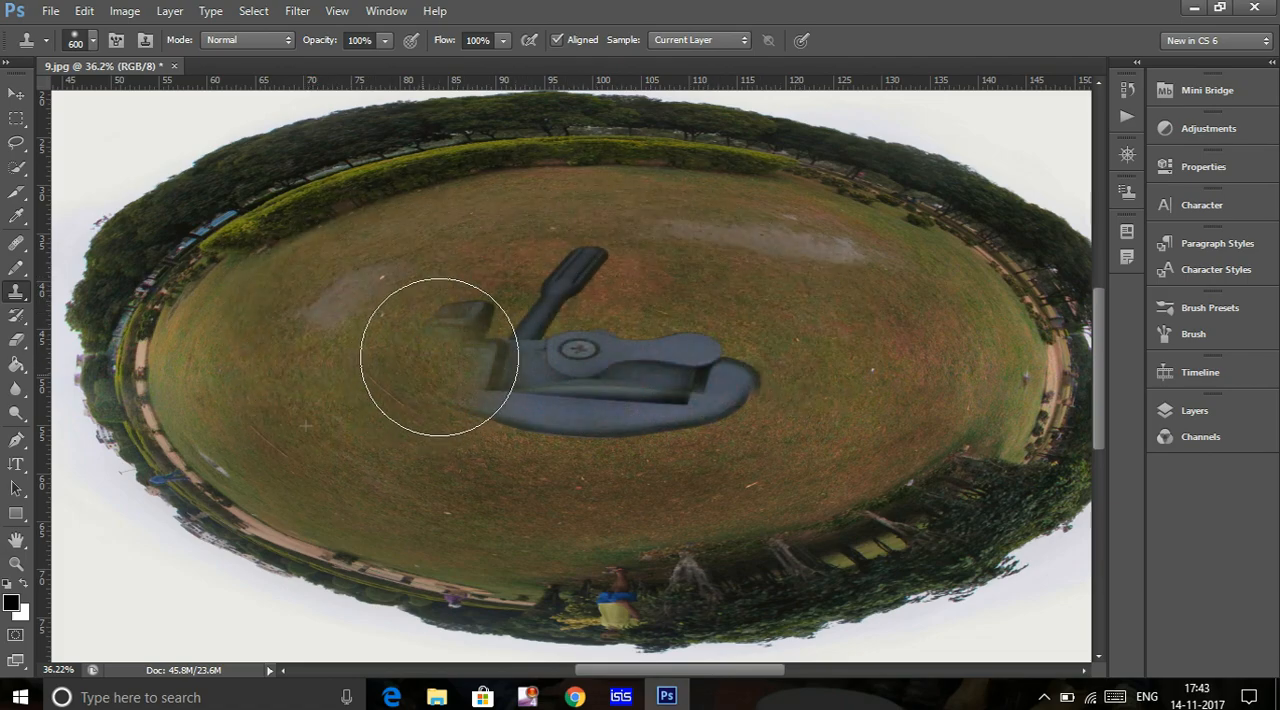
Clone surrounding grass over the tripod's left end, centre body and handle
{"action": "left_click_drag", "start_coordinate": [440, 356], "coordinate": [544, 388]}
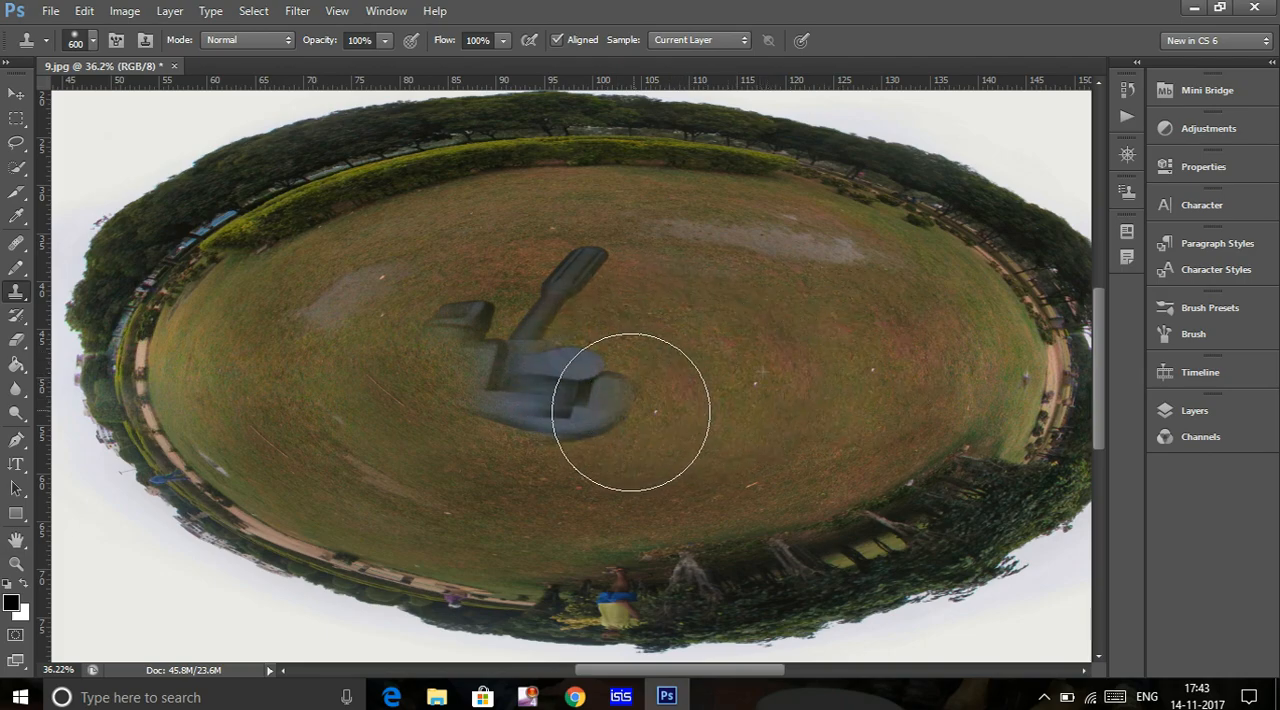
{"action": "left_click_drag", "start_coordinate": [630, 410], "coordinate": [556, 300]}
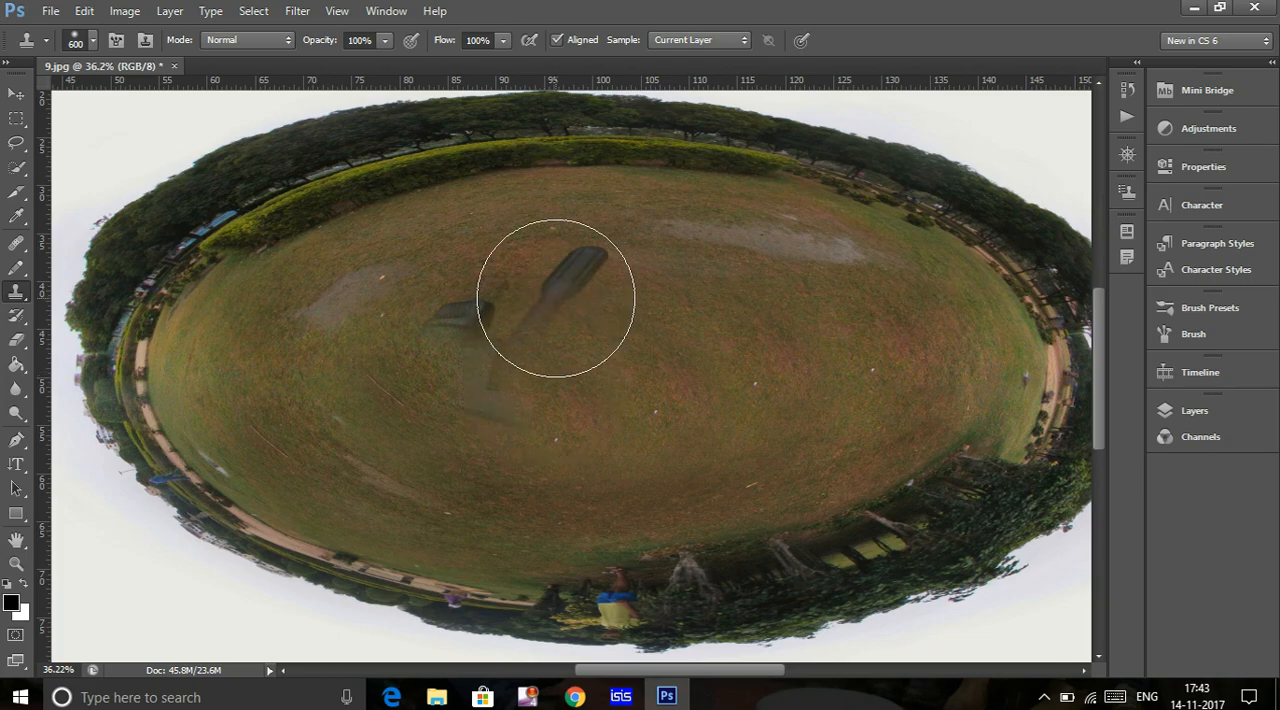
{"action": "left_click_drag", "start_coordinate": [556, 298], "coordinate": [744, 390]}
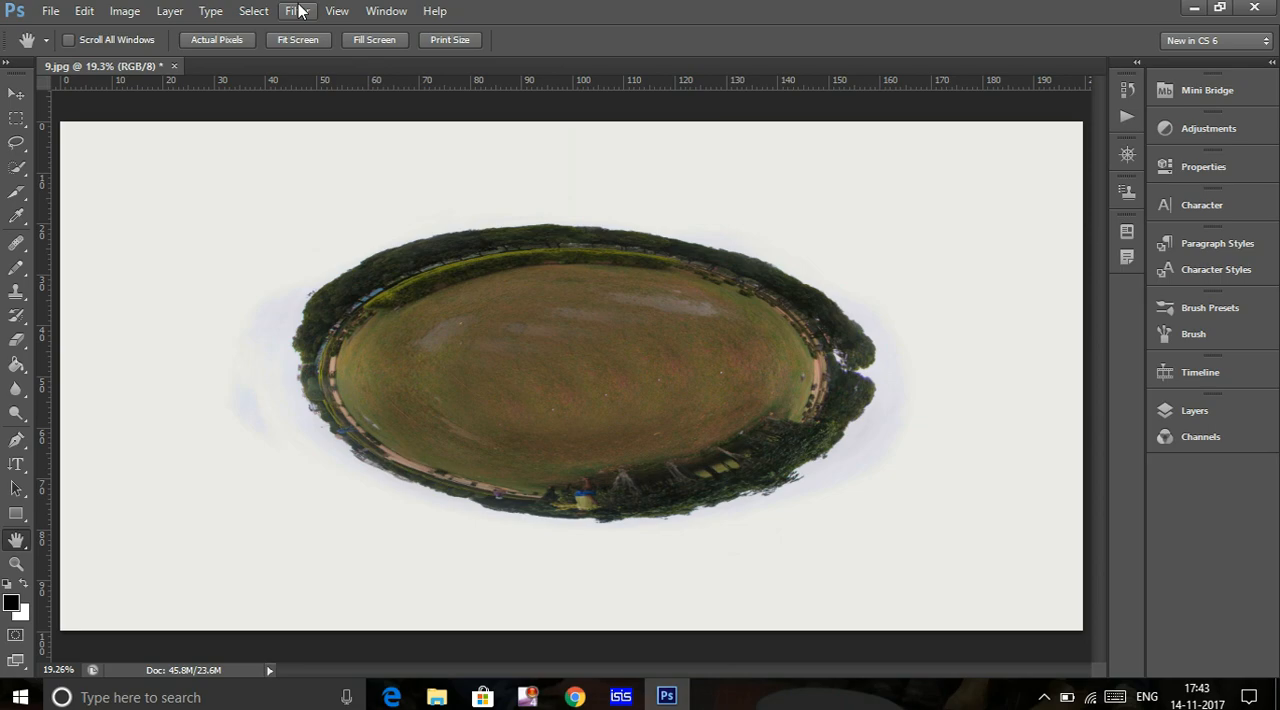
Unwrap with Polar to Rectangular and flip the canvas vertically back upright
{"action": "left_click", "coordinate": [296, 12]}
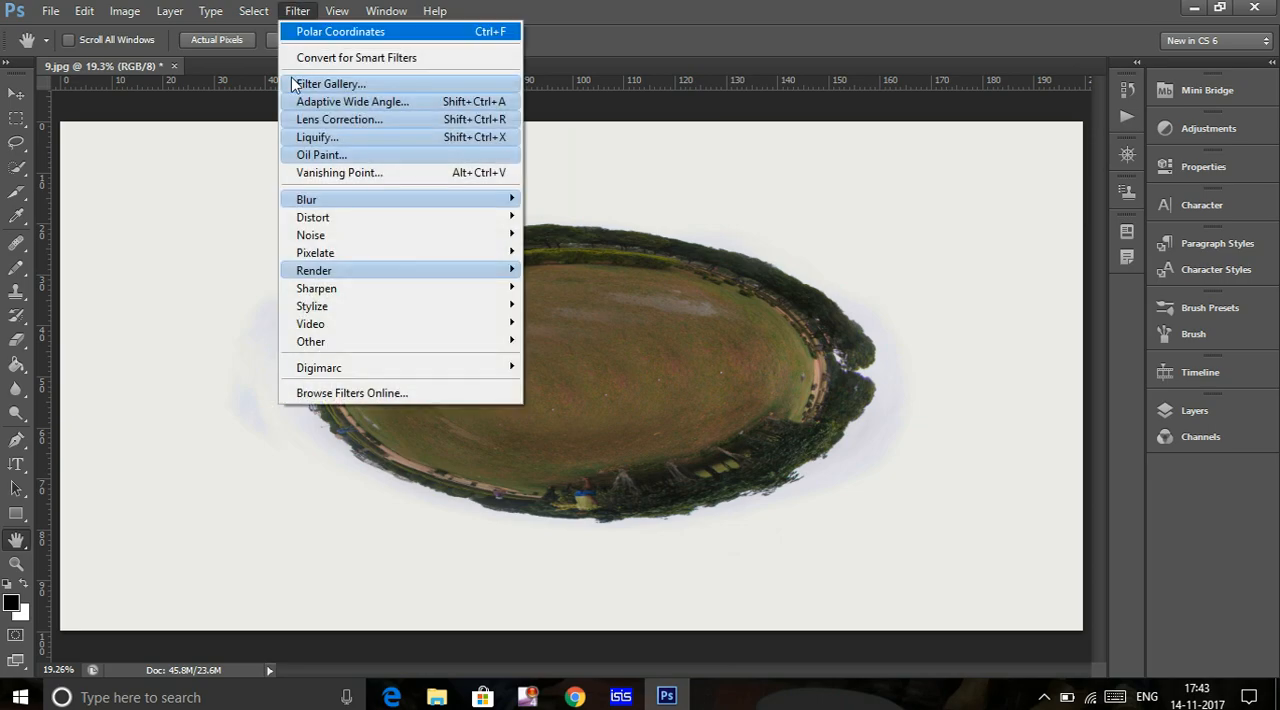
{"action": "left_click", "coordinate": [340, 30]}
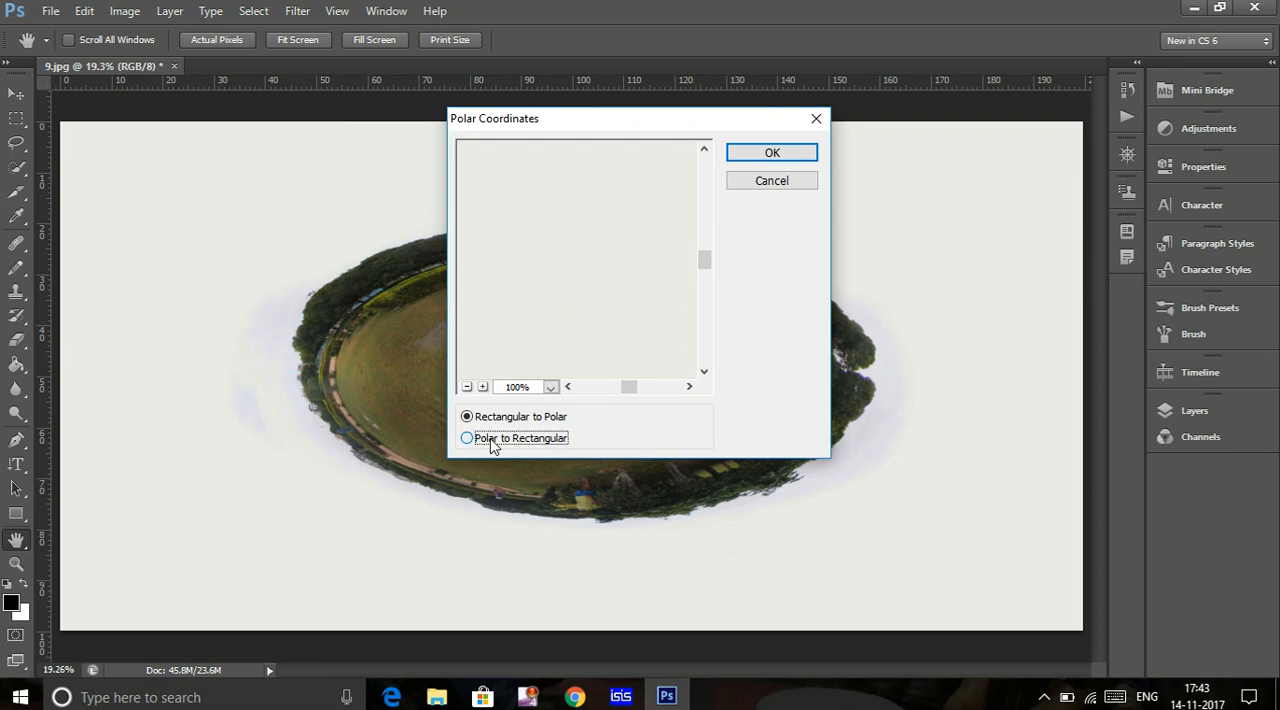
{"action": "left_click", "coordinate": [466, 438]}
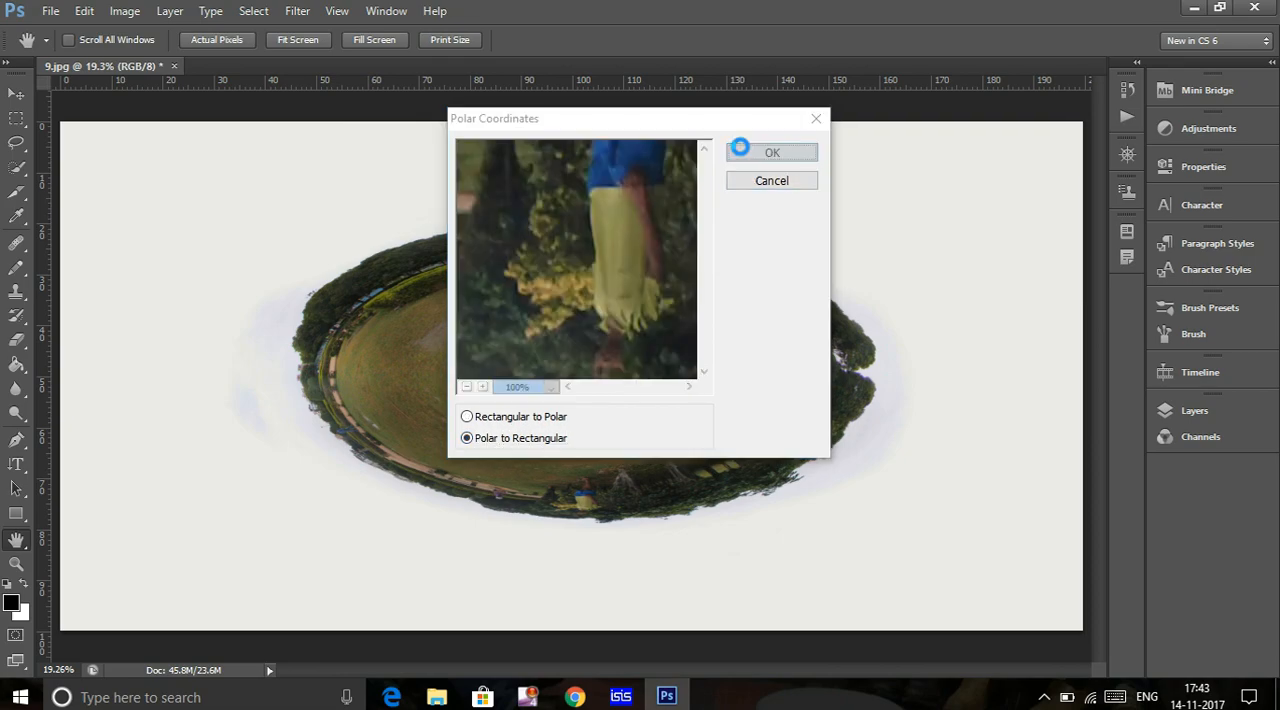
{"action": "left_click", "coordinate": [772, 152]}
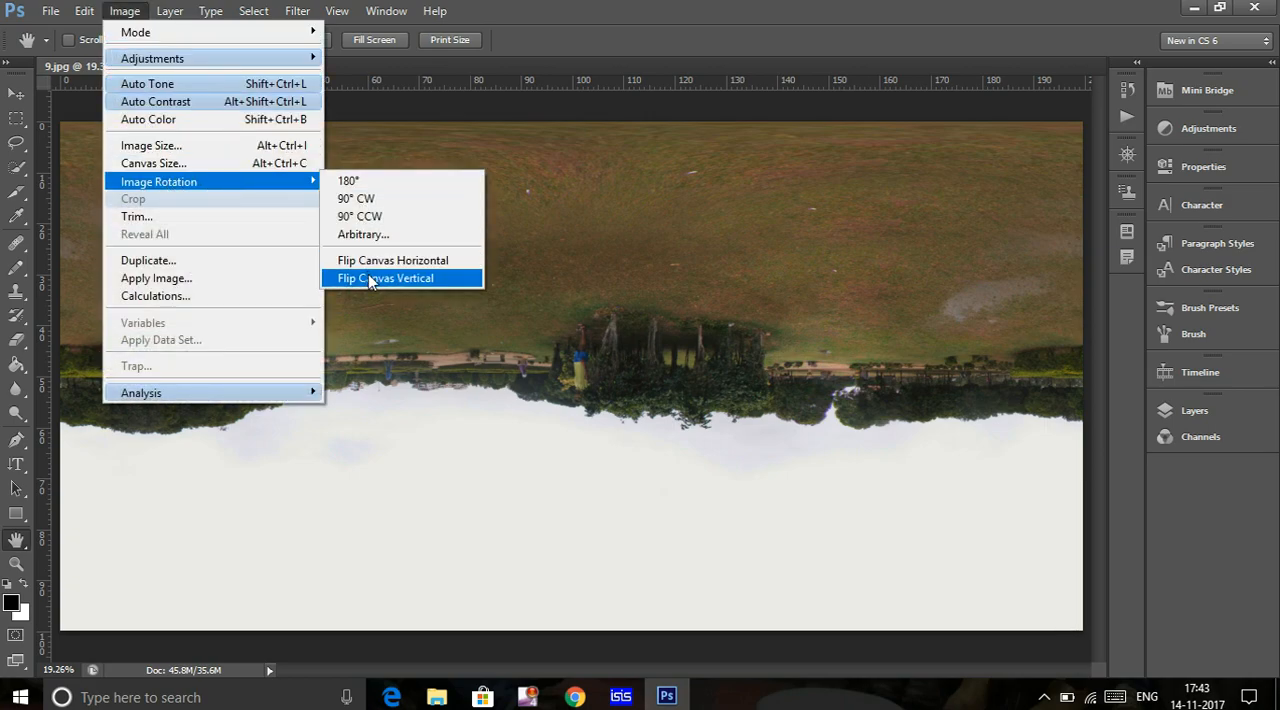
{"action": "left_click", "coordinate": [384, 278]}
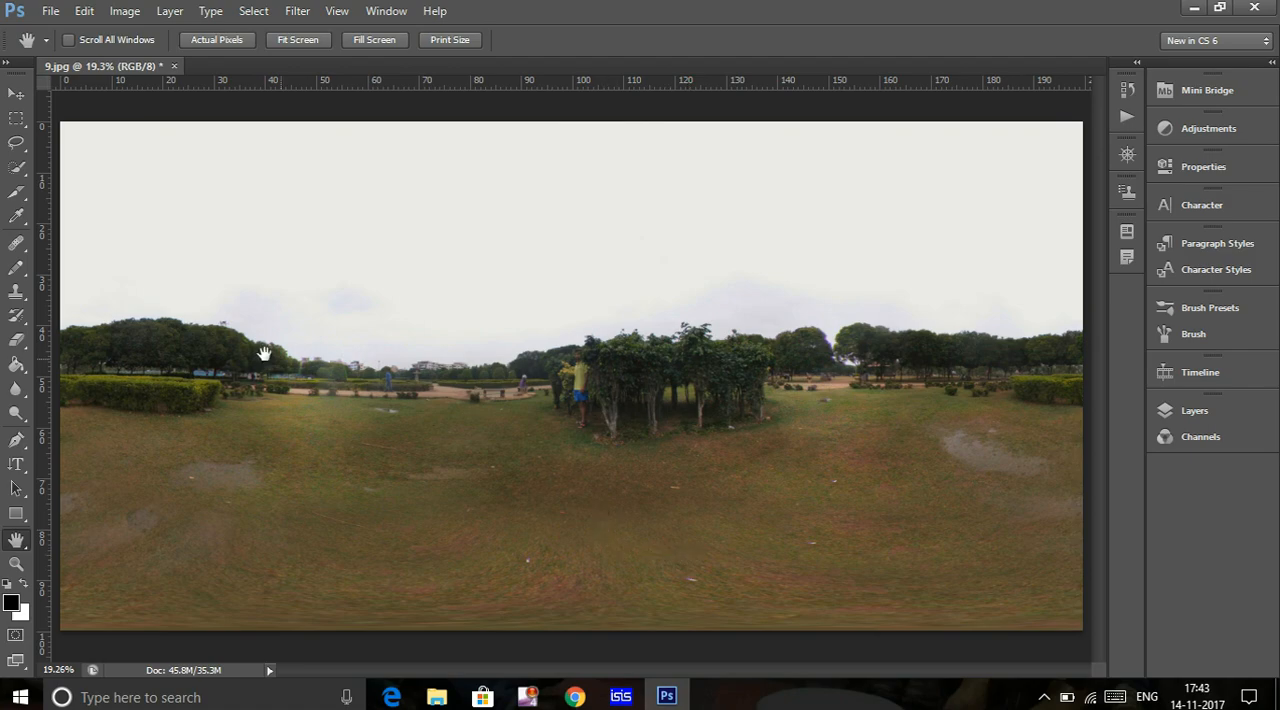
{"action": "mouse_move", "coordinate": [424, 468]}
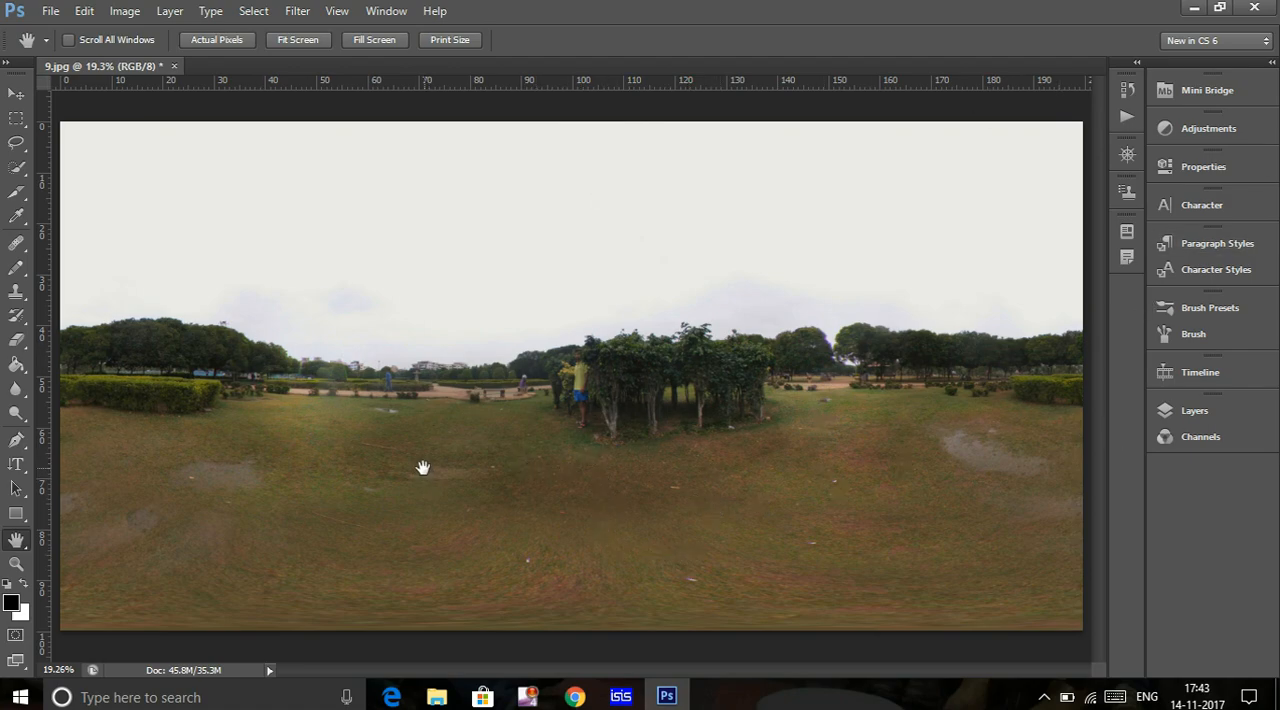
{"action": "mouse_move", "coordinate": [880, 476]}
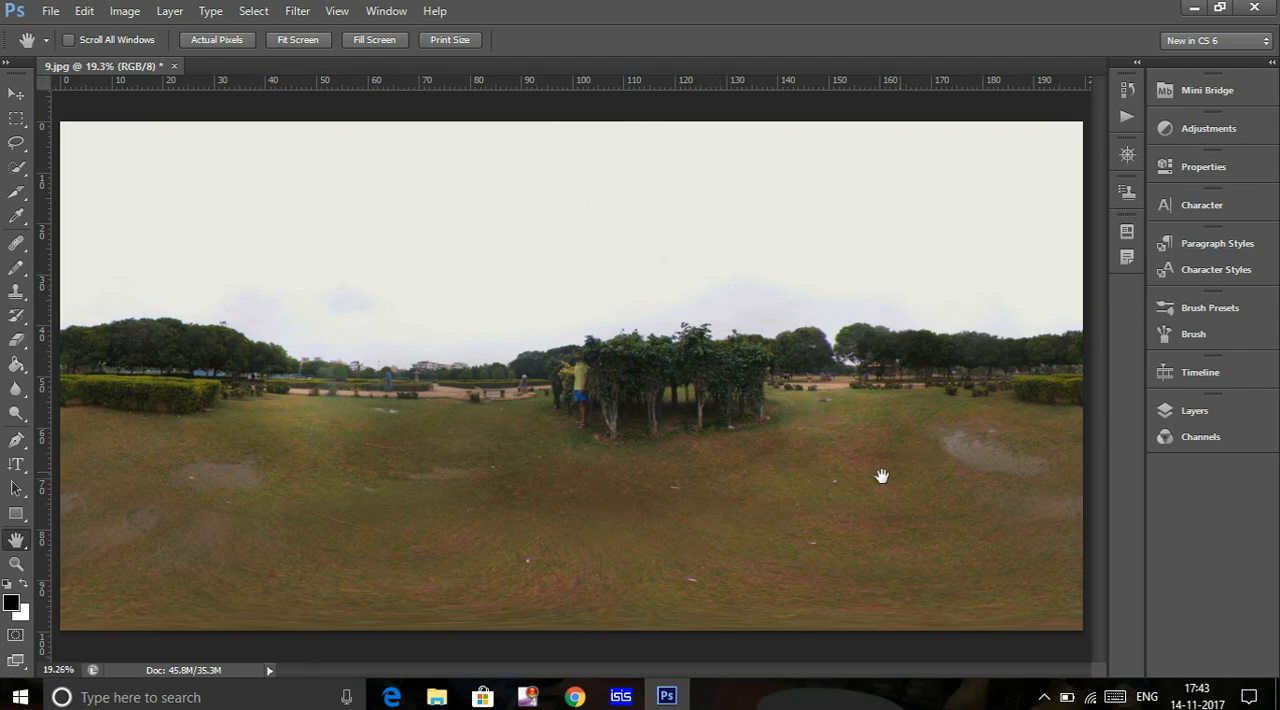
{"action": "mouse_move", "coordinate": [380, 452]}
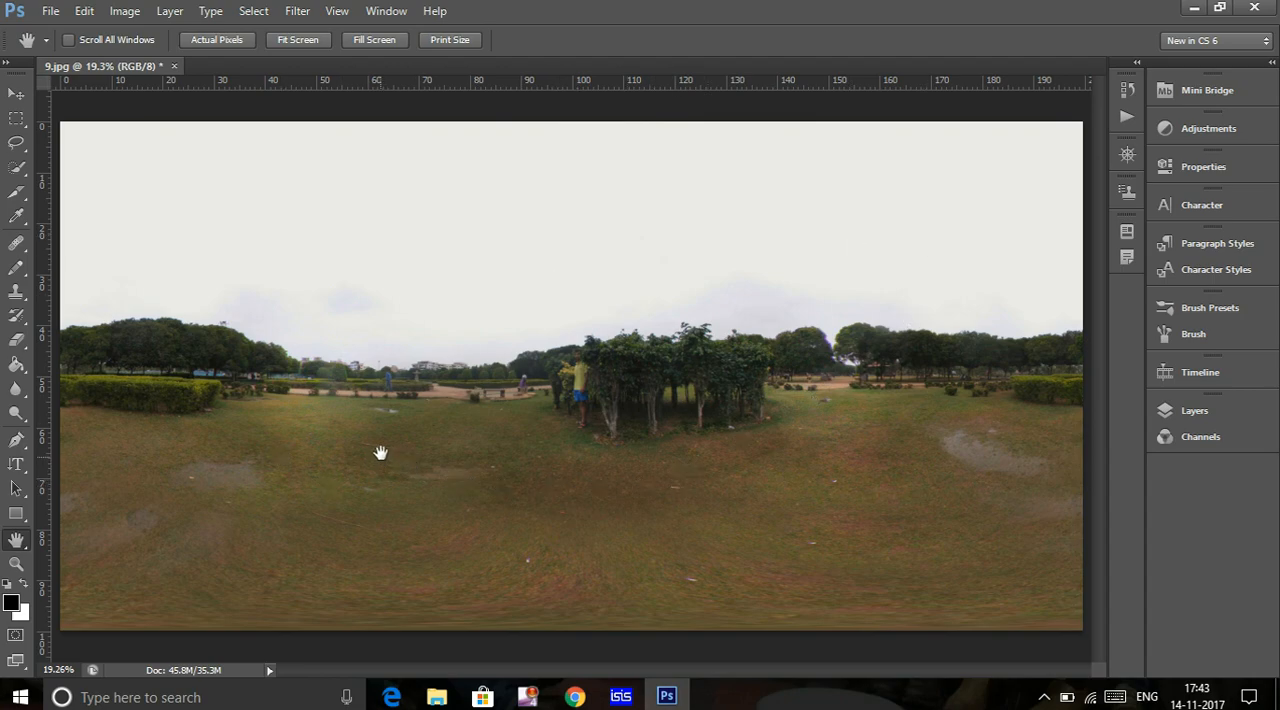
{"action": "mouse_move", "coordinate": [542, 342]}
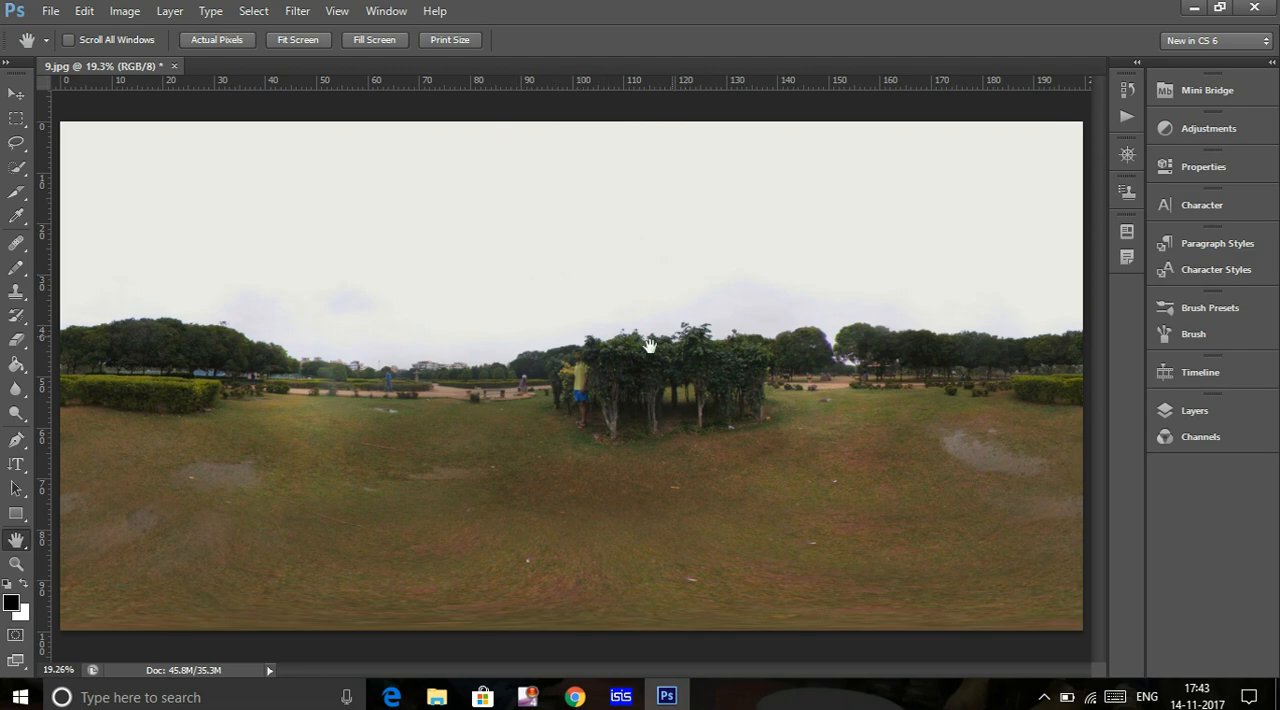
{"action": "mouse_move", "coordinate": [560, 602]}
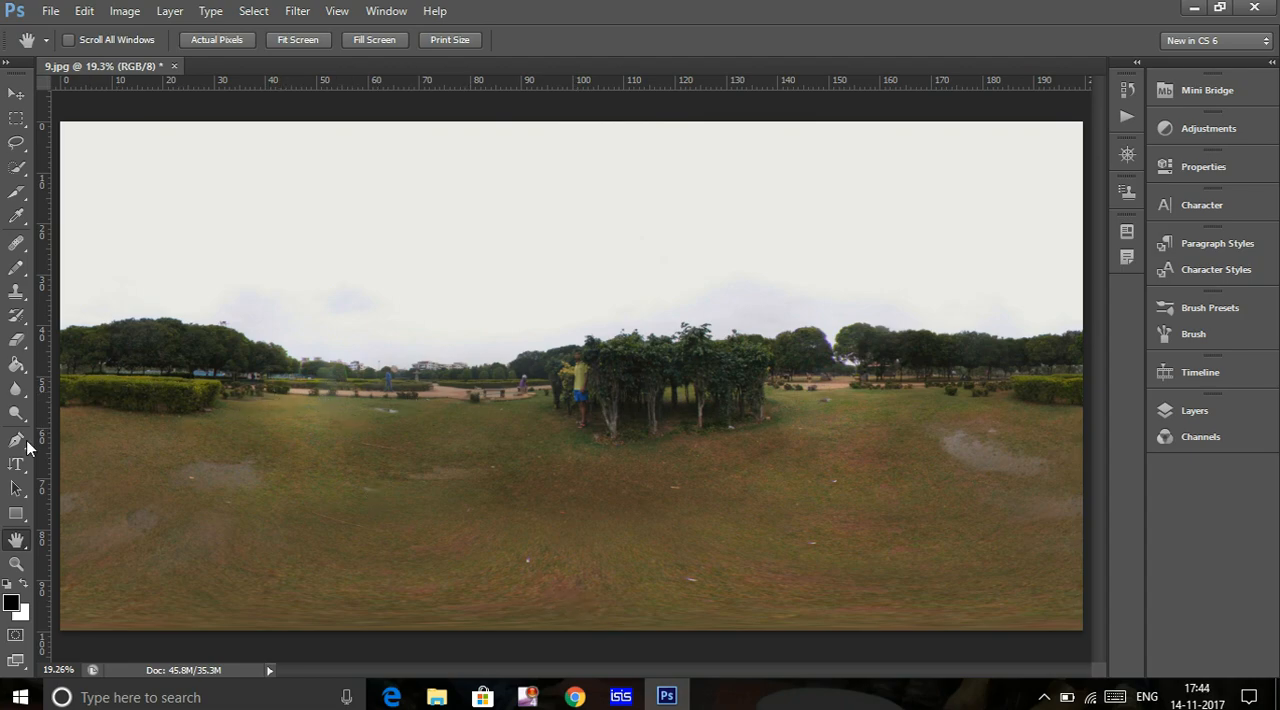
{"action": "mouse_move", "coordinate": [422, 380]}
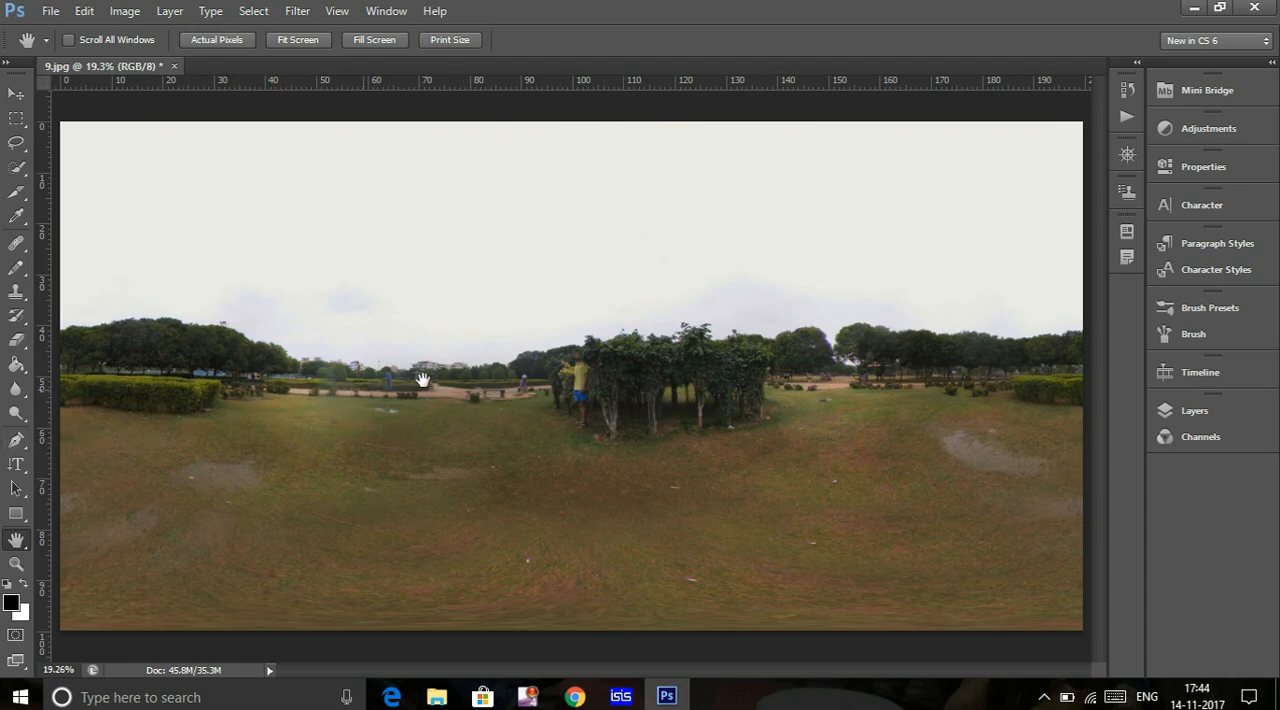
{"action": "mouse_move", "coordinate": [428, 296]}
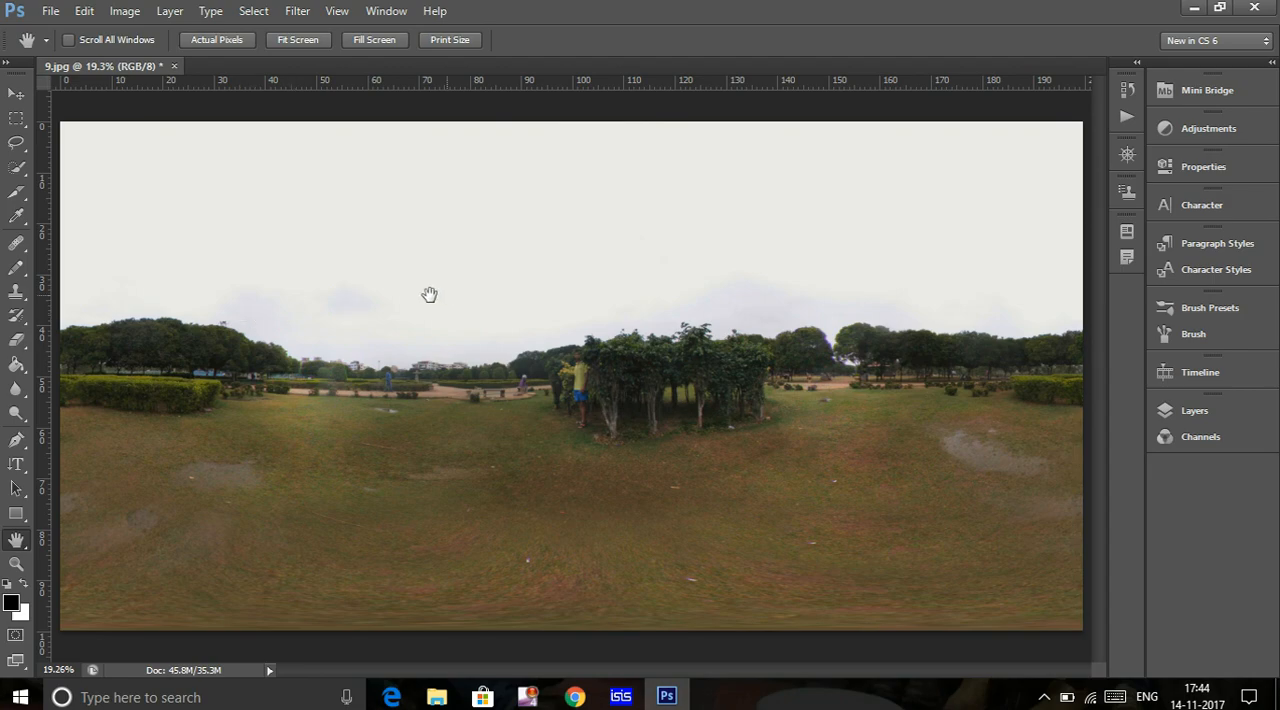
{"action": "mouse_move", "coordinate": [498, 514]}
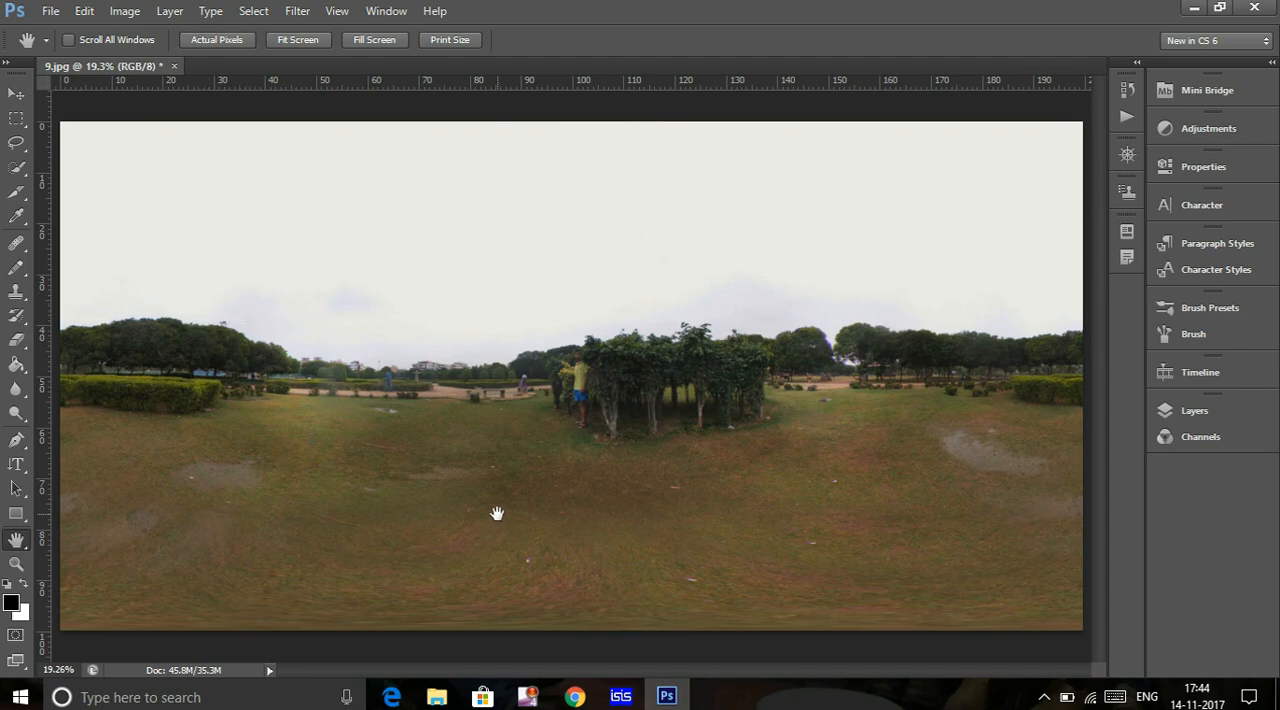